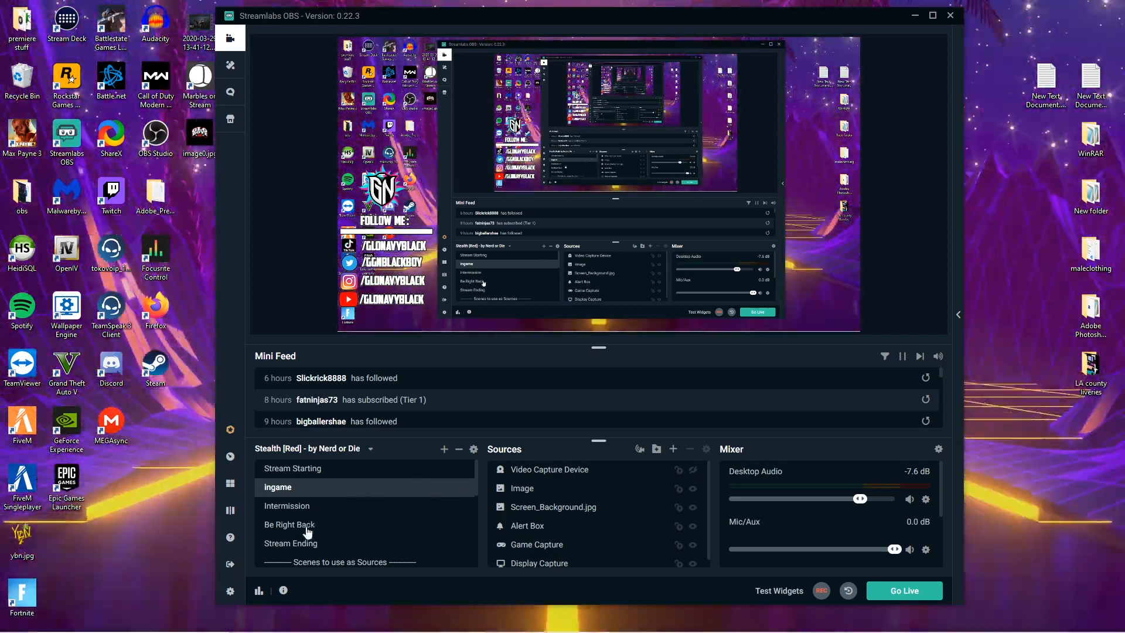
# - Open Streamlabs OBS Video settings showing 1920x1080 base, 1600x900 output and 60 FPS
pyautogui.click(230, 590)
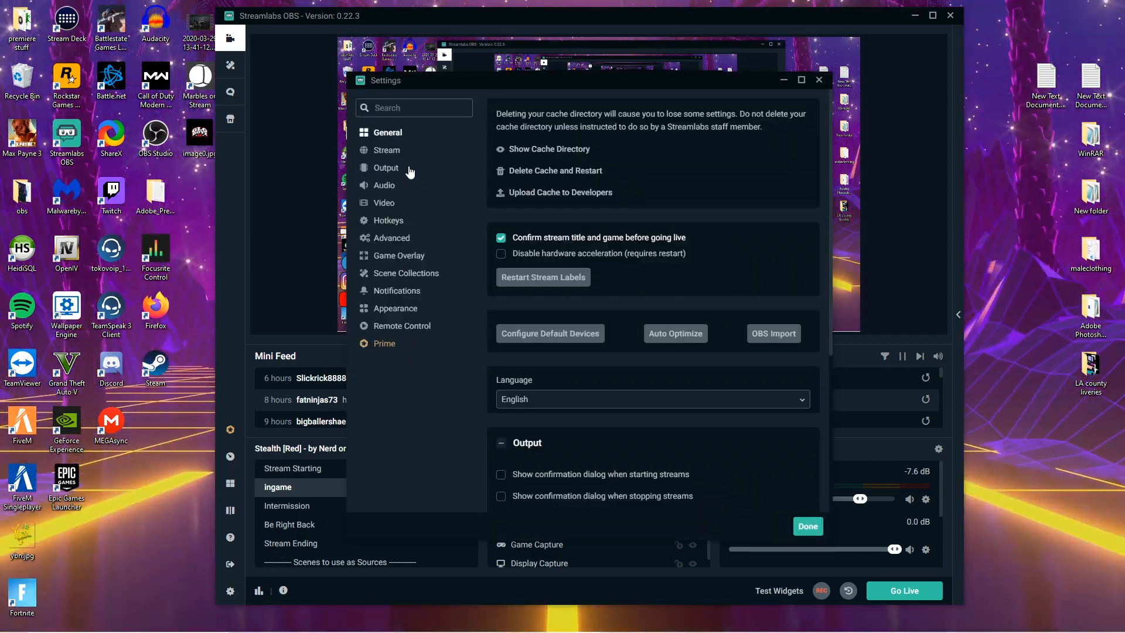
pyautogui.click(384, 202)
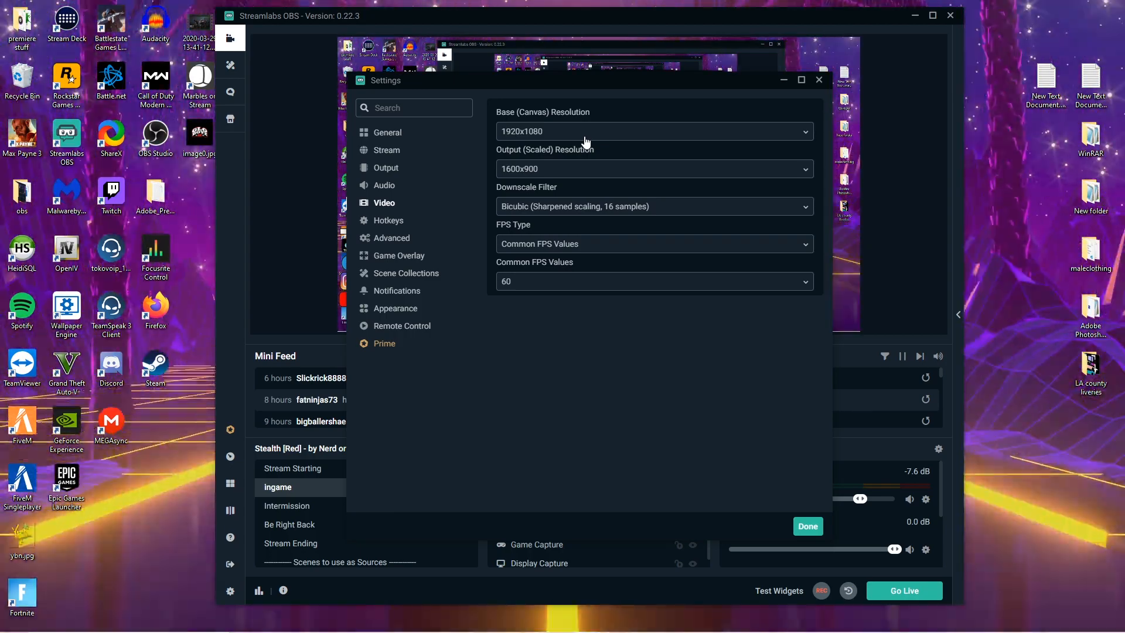
pyautogui.moveTo(574, 192)
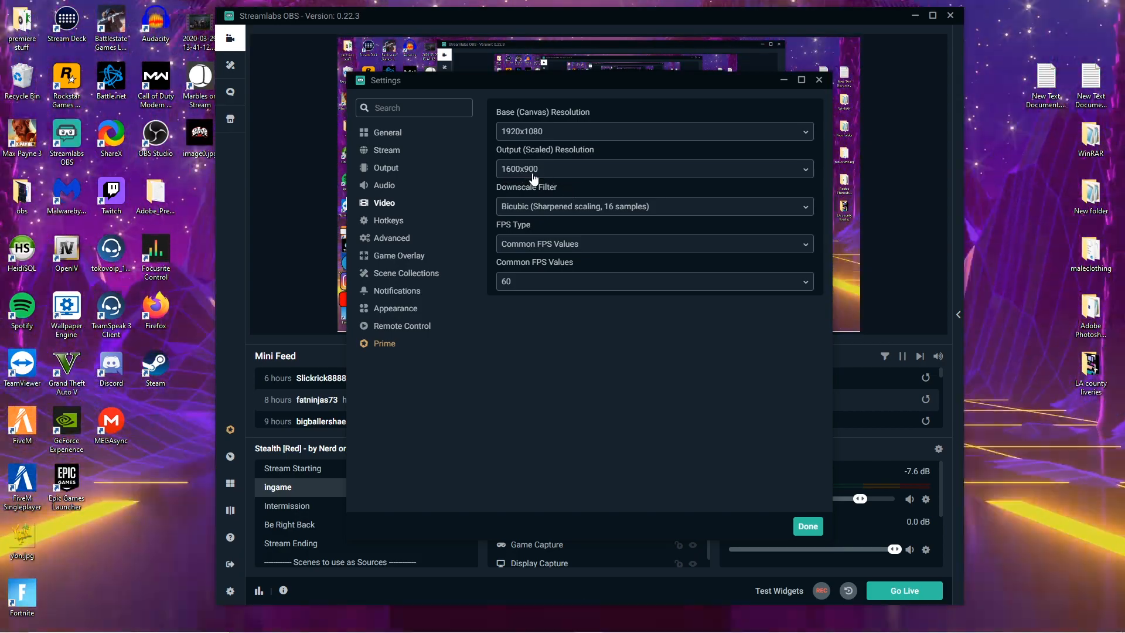
pyautogui.moveTo(549, 244)
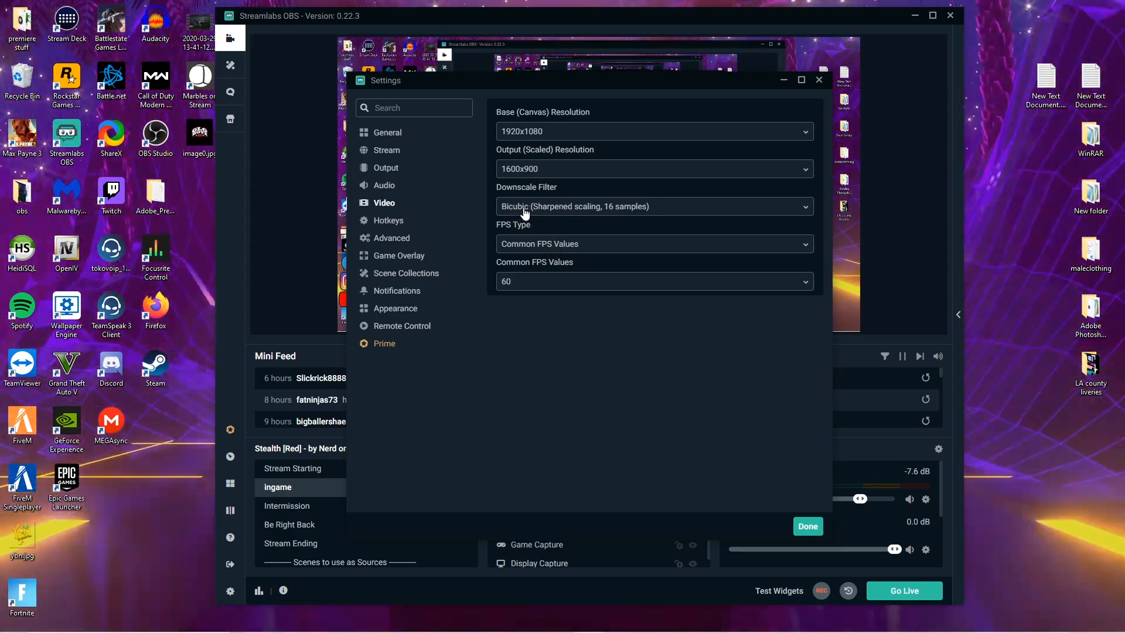
pyautogui.moveTo(588, 210)
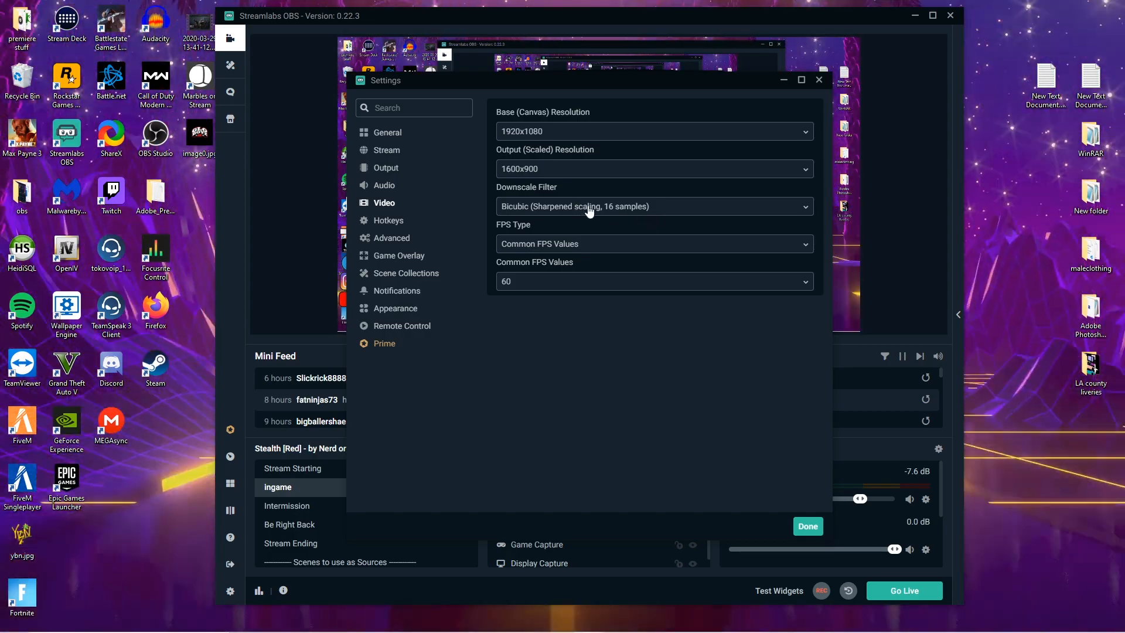
pyautogui.moveTo(563, 258)
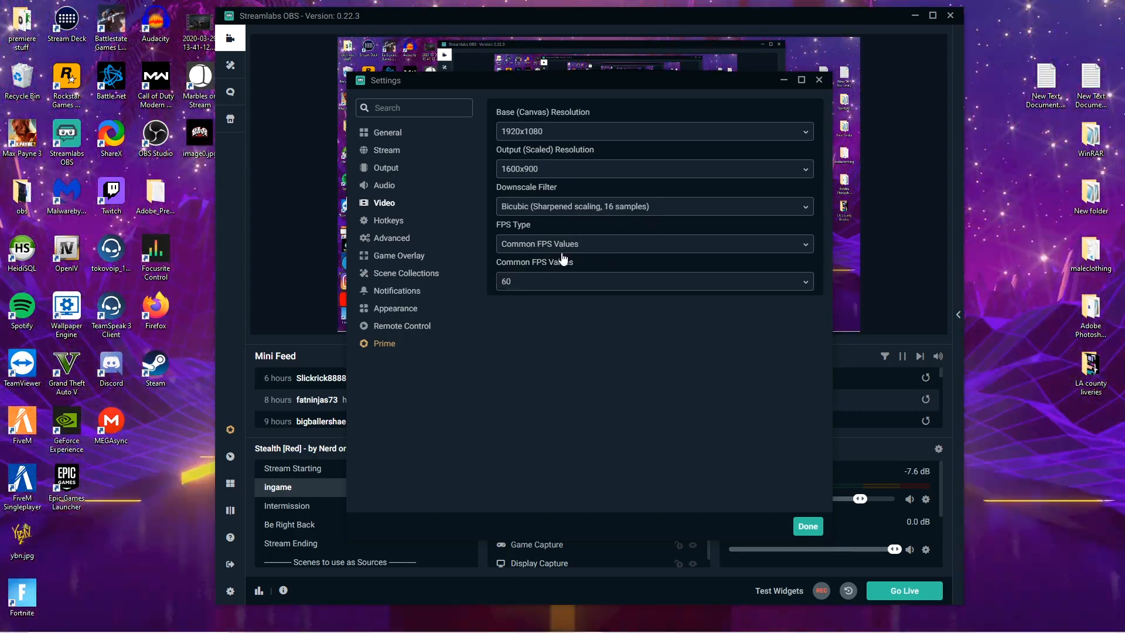
pyautogui.moveTo(504, 291)
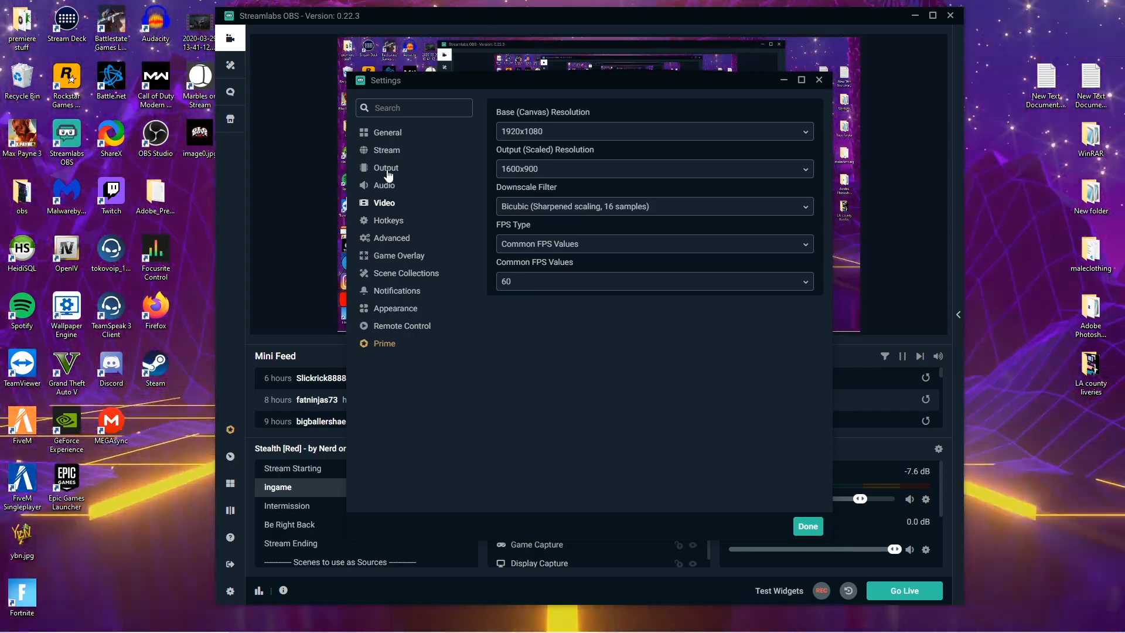
# - View Output settings in Advanced mode, then return to Simple mode with 6000 bitrate and NVENC
pyautogui.click(386, 167)
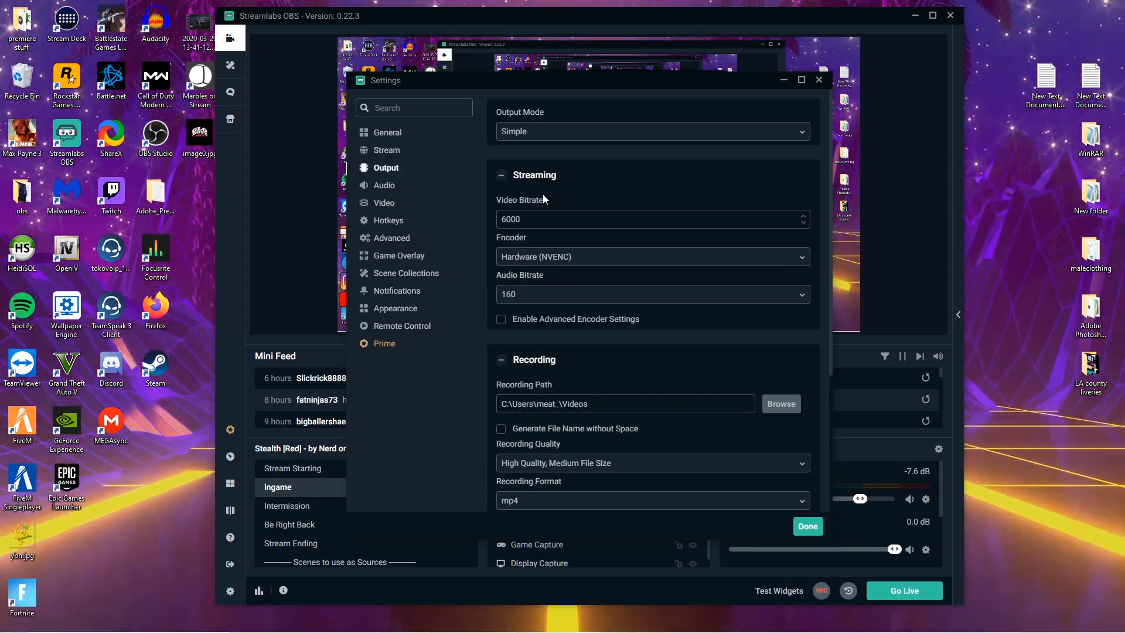
pyautogui.click(649, 131)
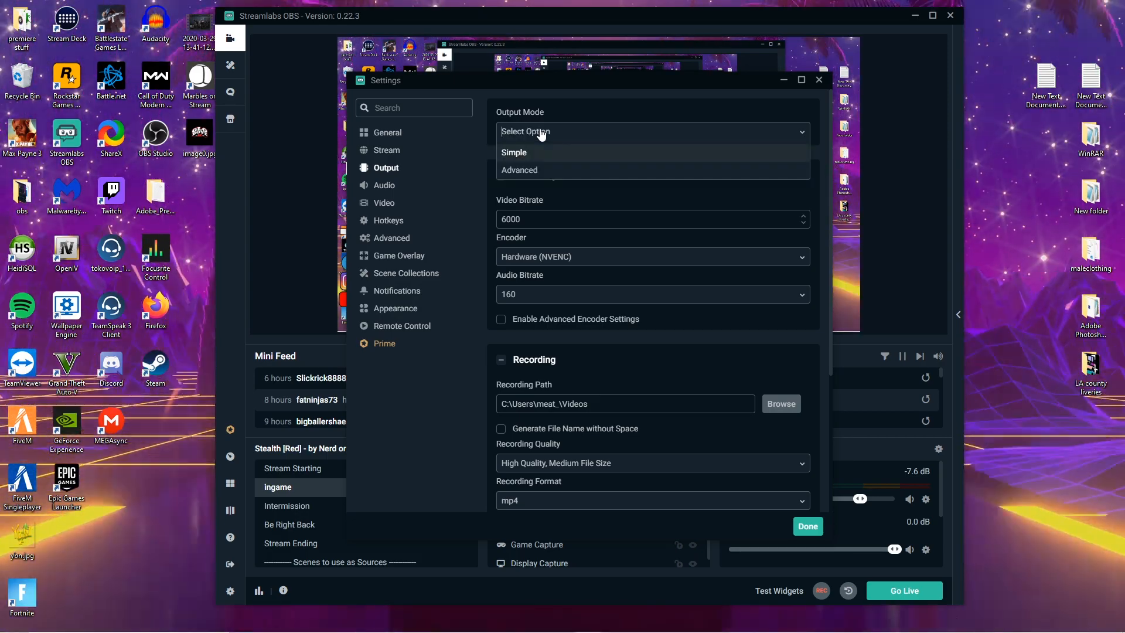
pyautogui.moveTo(538, 172)
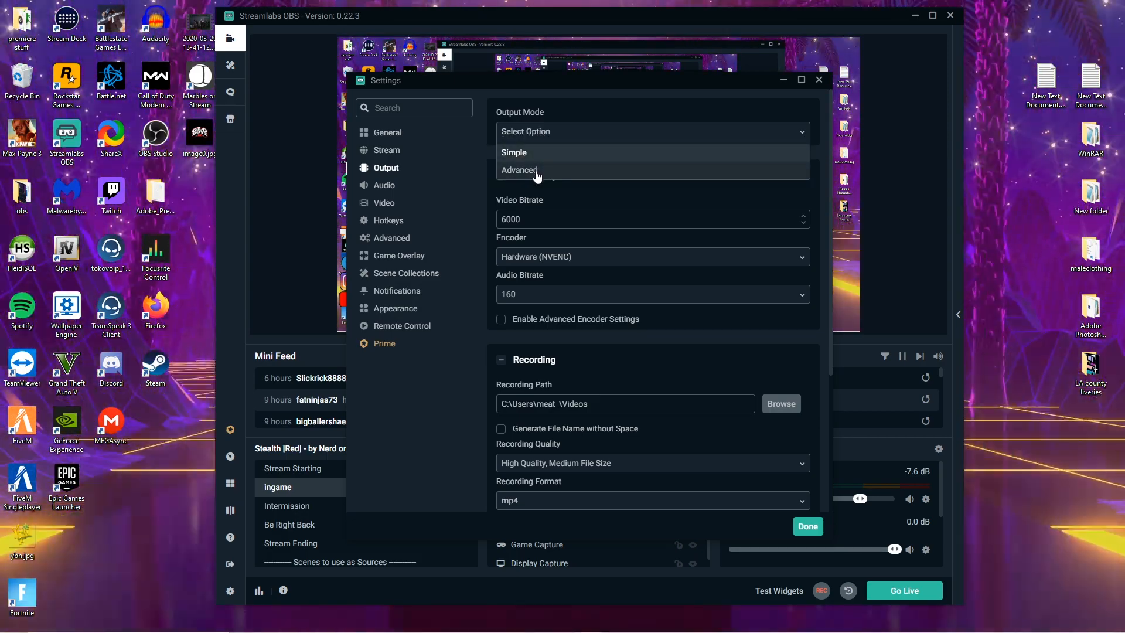
pyautogui.click(524, 170)
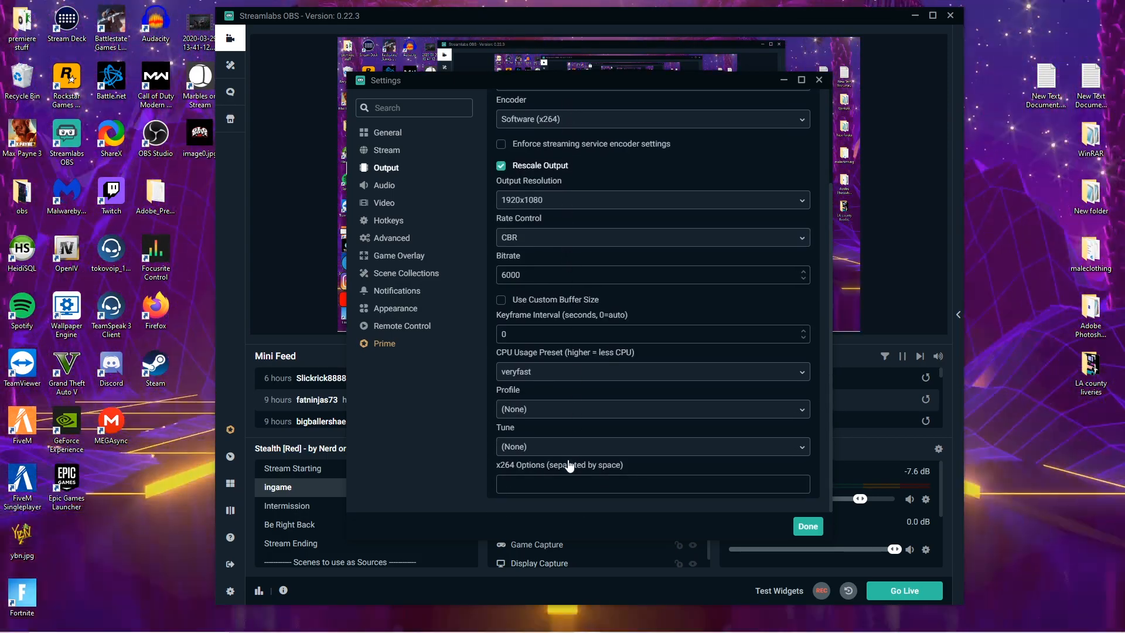
pyautogui.scroll(3)
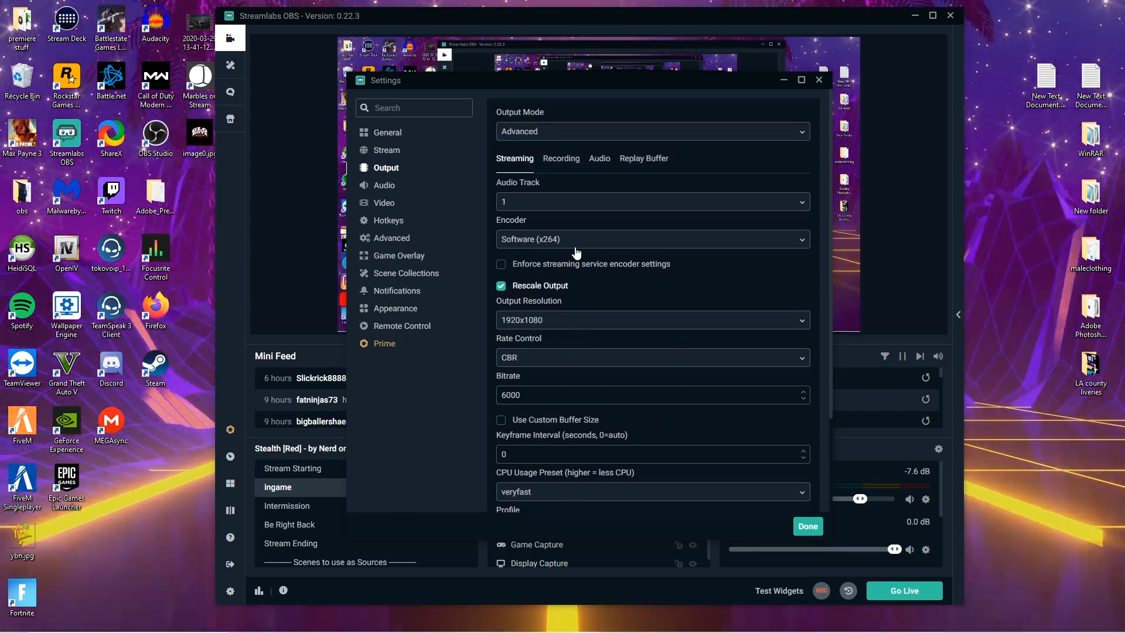
pyautogui.click(651, 131)
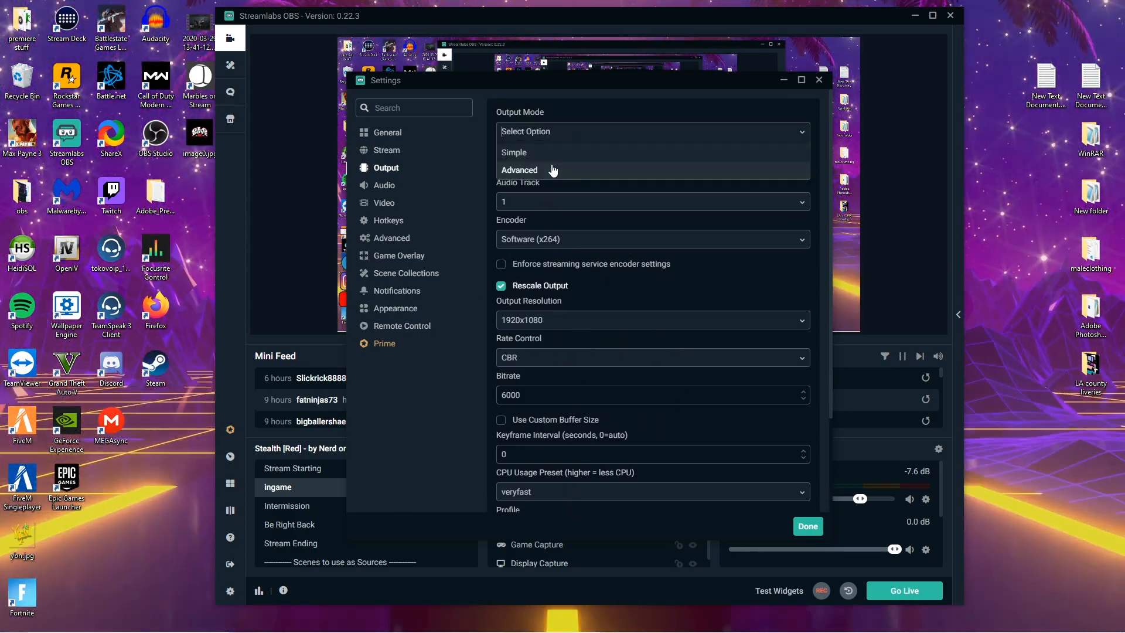
pyautogui.click(514, 152)
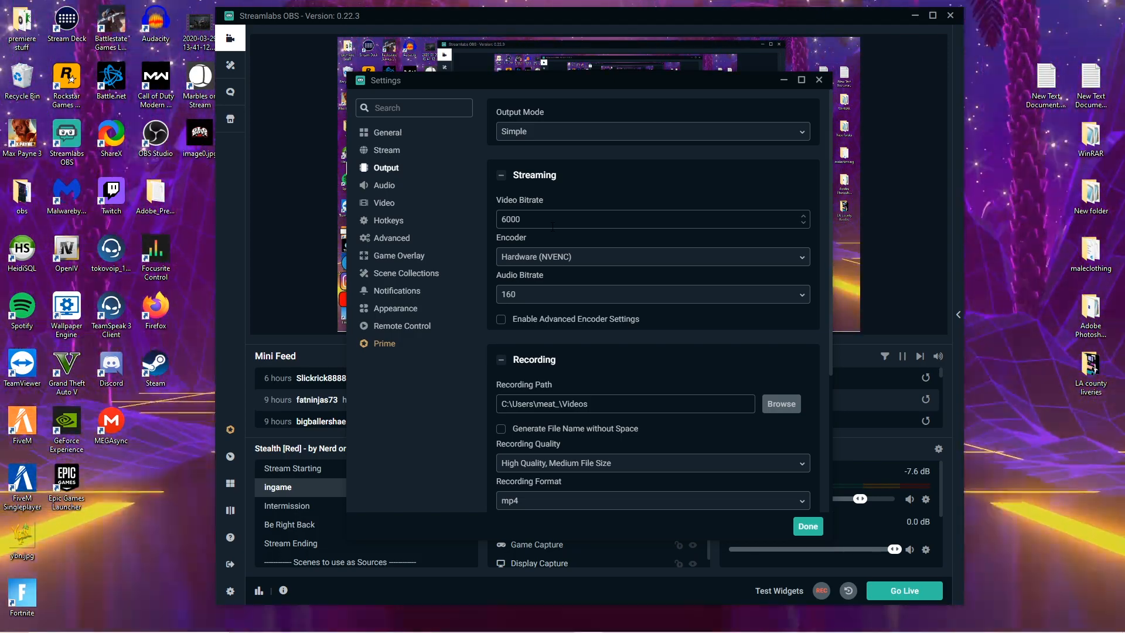
# - Reselect Hardware (NVENC) from the encoder list as the streaming encoder
pyautogui.click(649, 256)
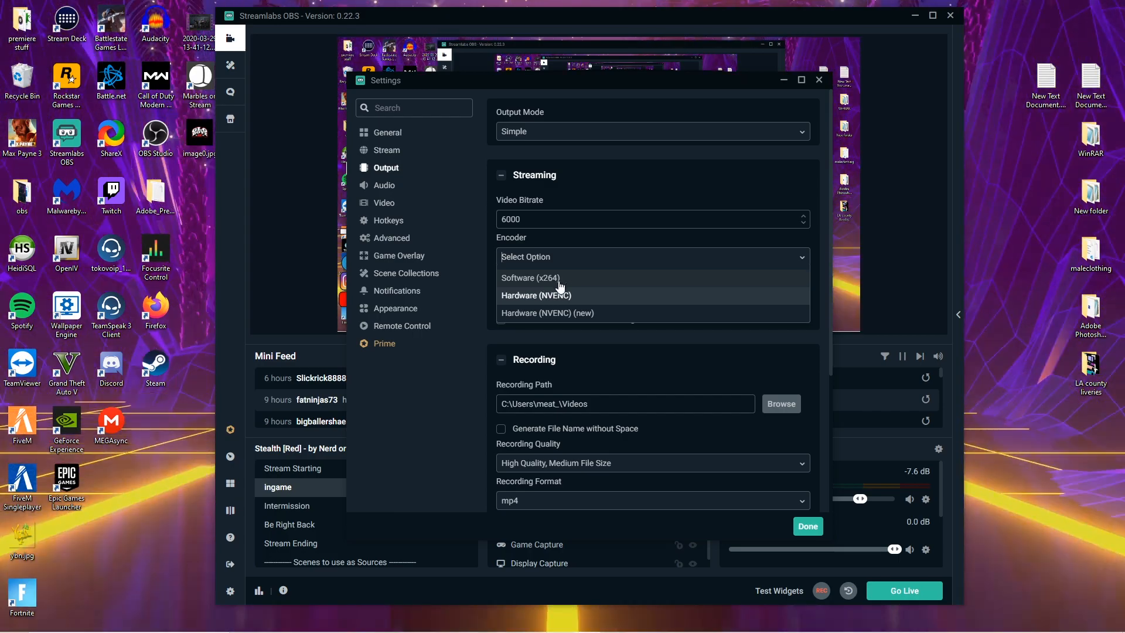
pyautogui.click(536, 295)
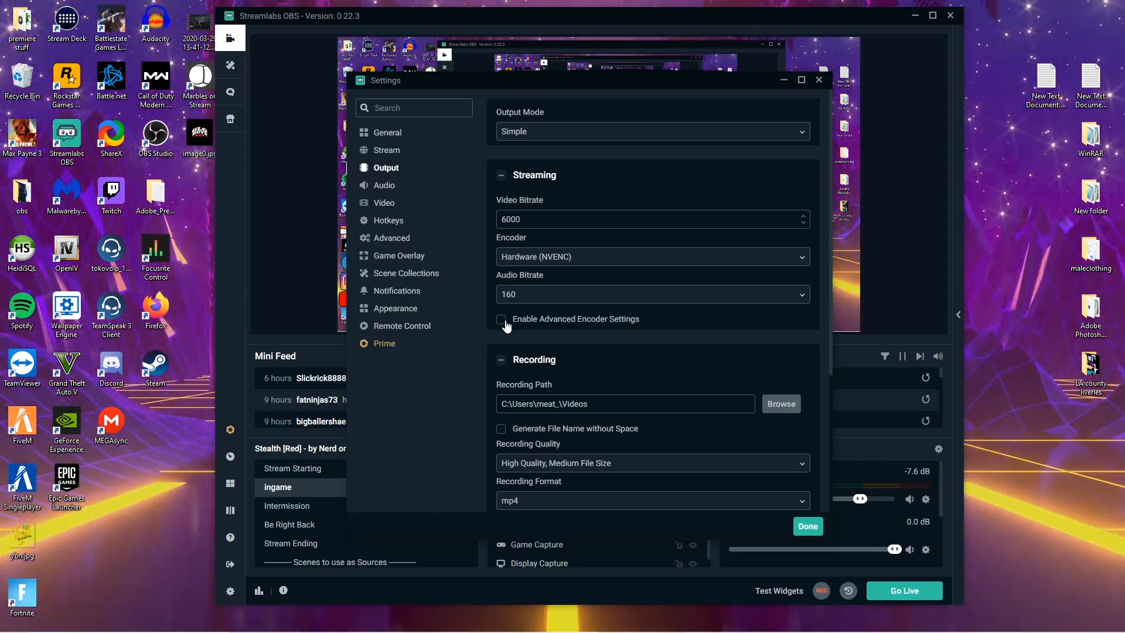
pyautogui.moveTo(535, 316)
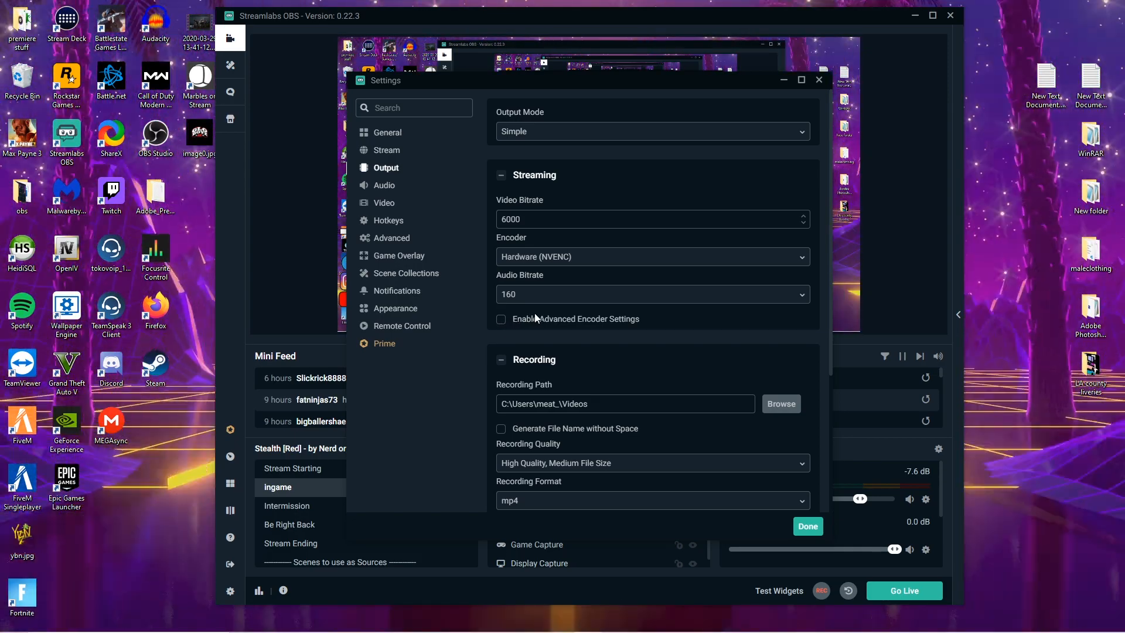
pyautogui.moveTo(549, 319)
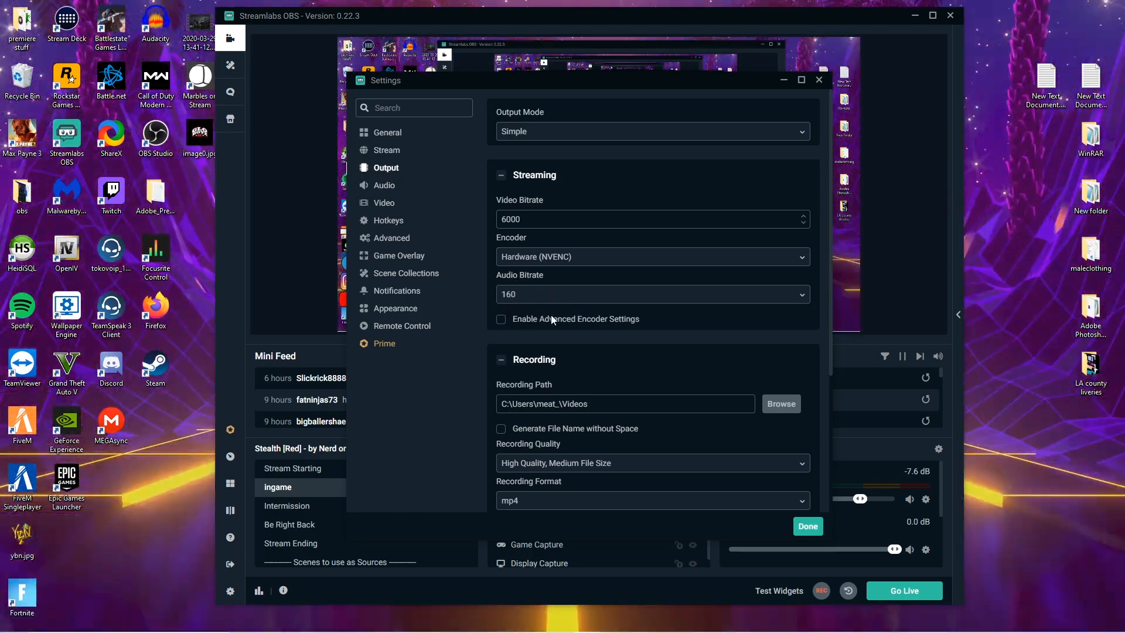
pyautogui.moveTo(456, 254)
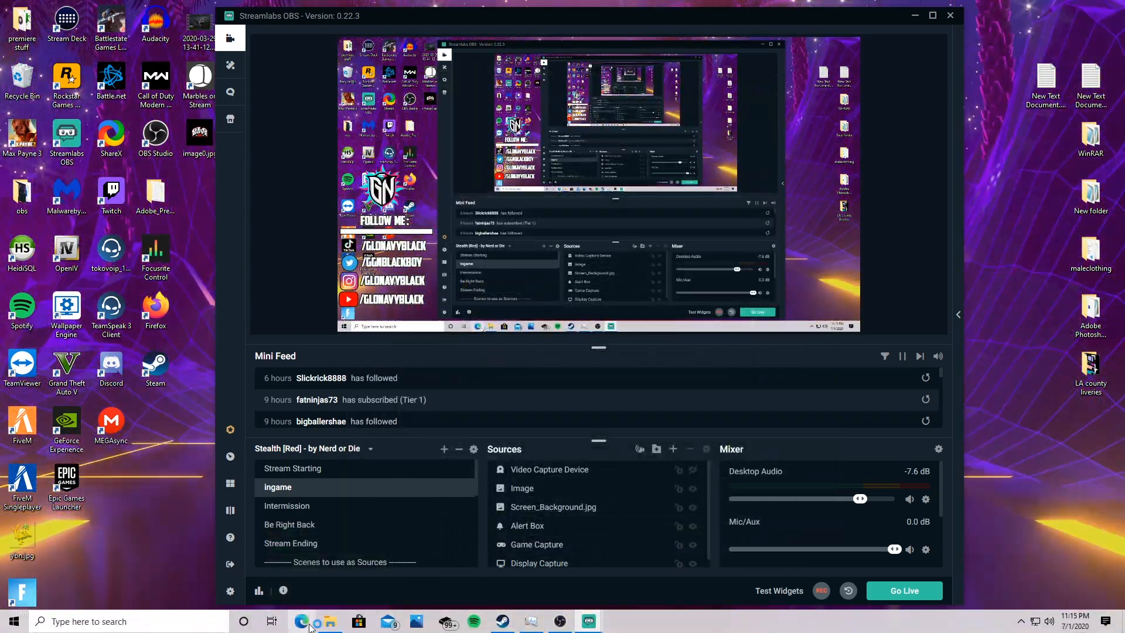
# - Launch Edge, run a speed test, and select the 27.20 Mbps upload result
pyautogui.click(330, 620)
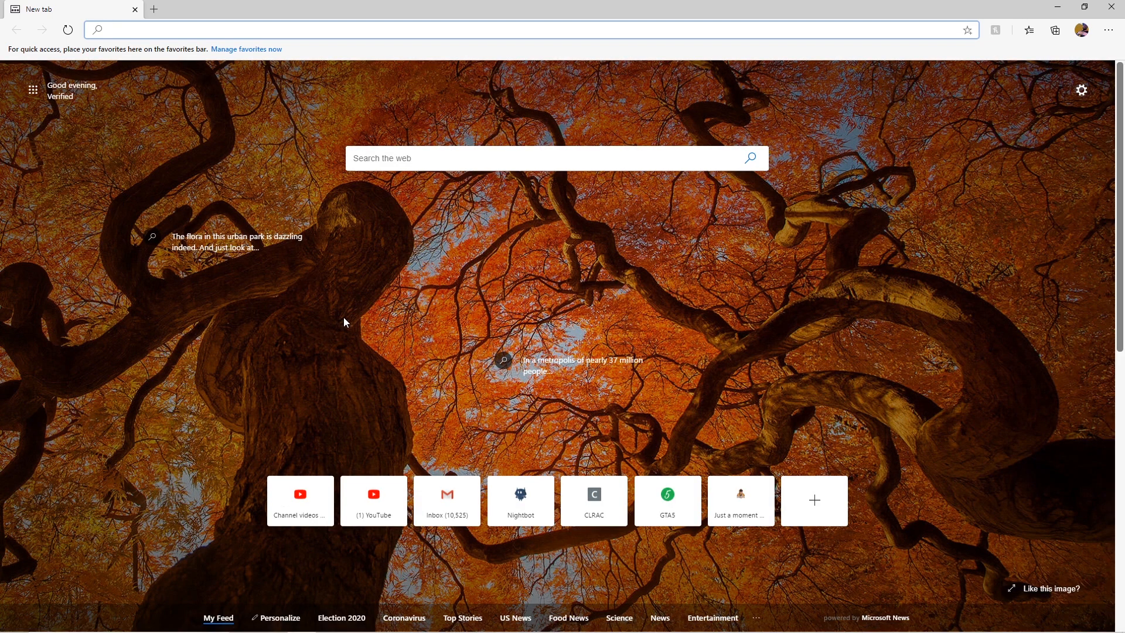
pyautogui.click(239, 29)
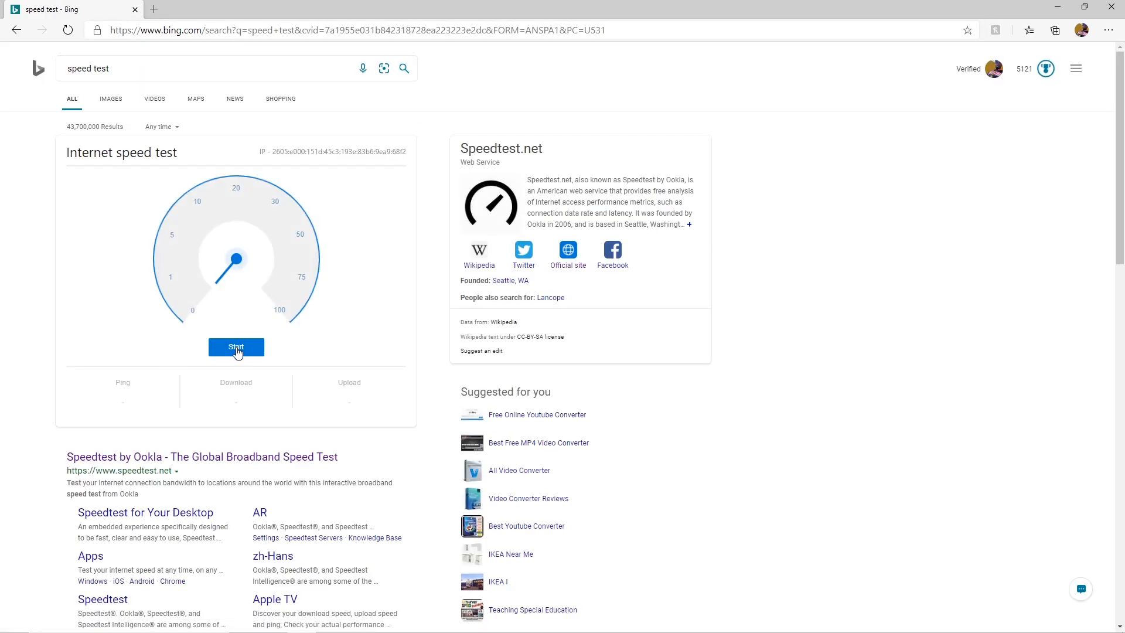
pyautogui.click(236, 346)
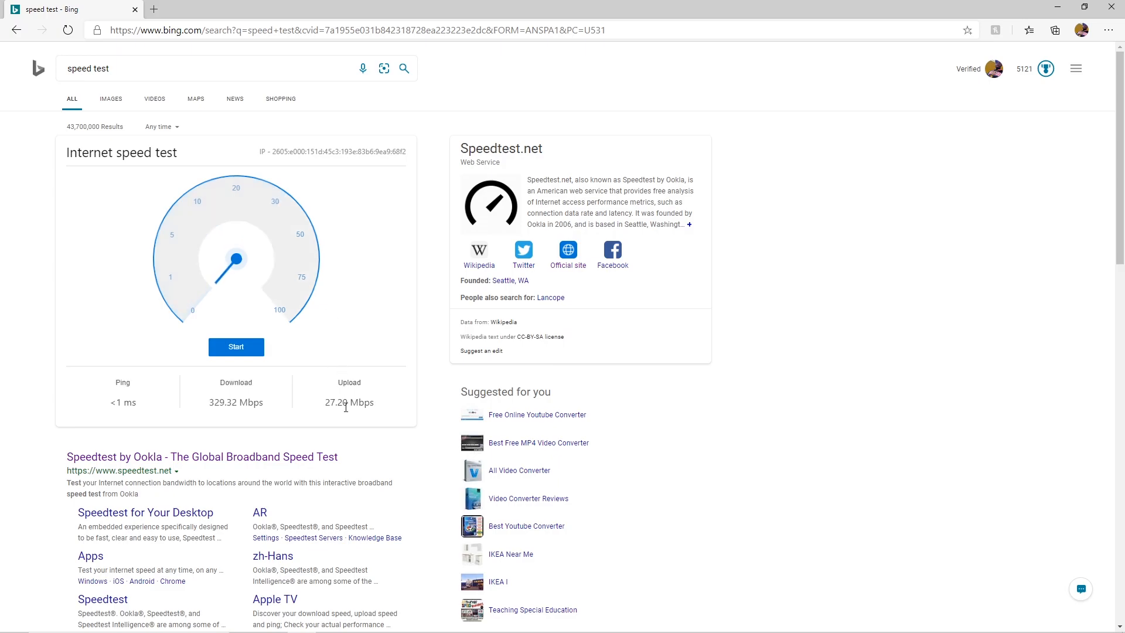
pyautogui.doubleClick(335, 402)
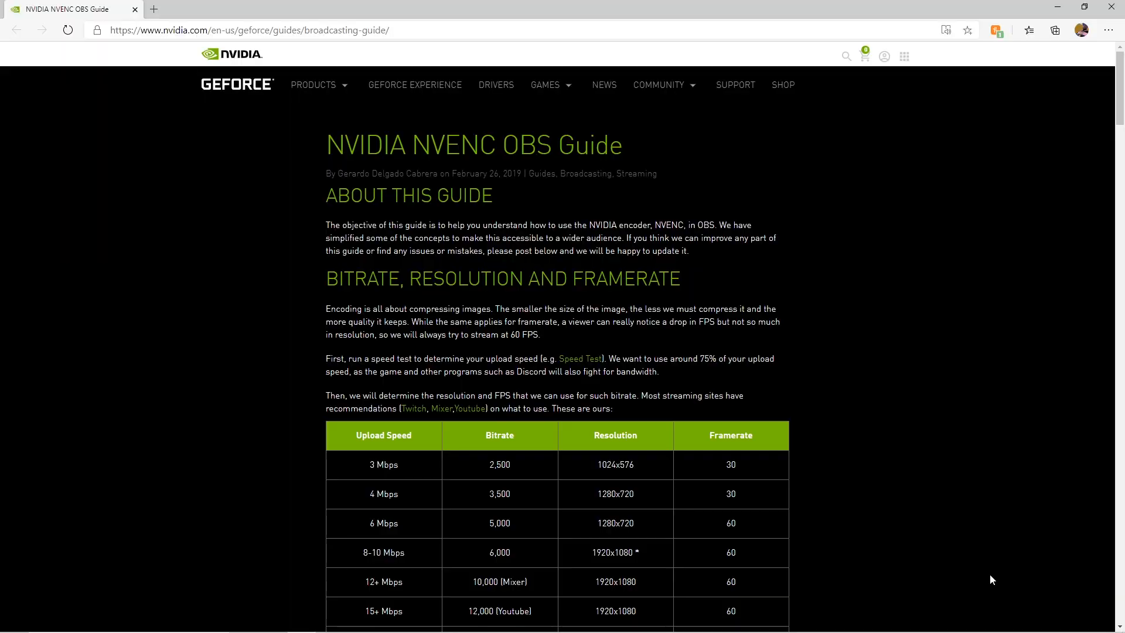
pyautogui.moveTo(894, 483)
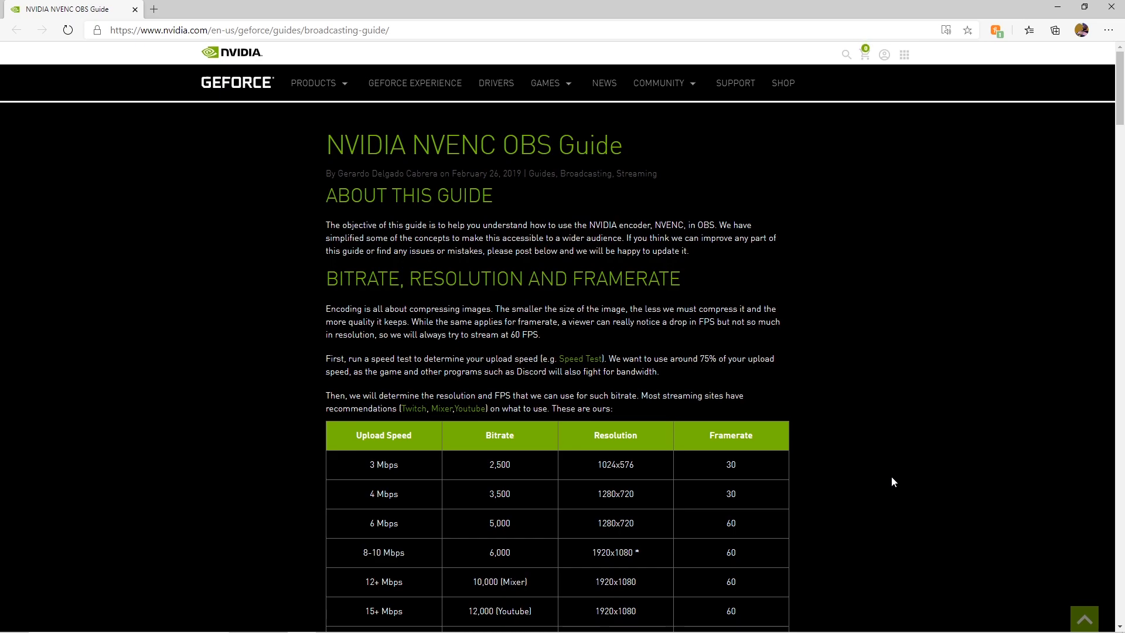
# - Review the guide's bitrate, resolution and framerate table, marking YouTube beside 15,000+ bitrate
pyautogui.scroll(-3)
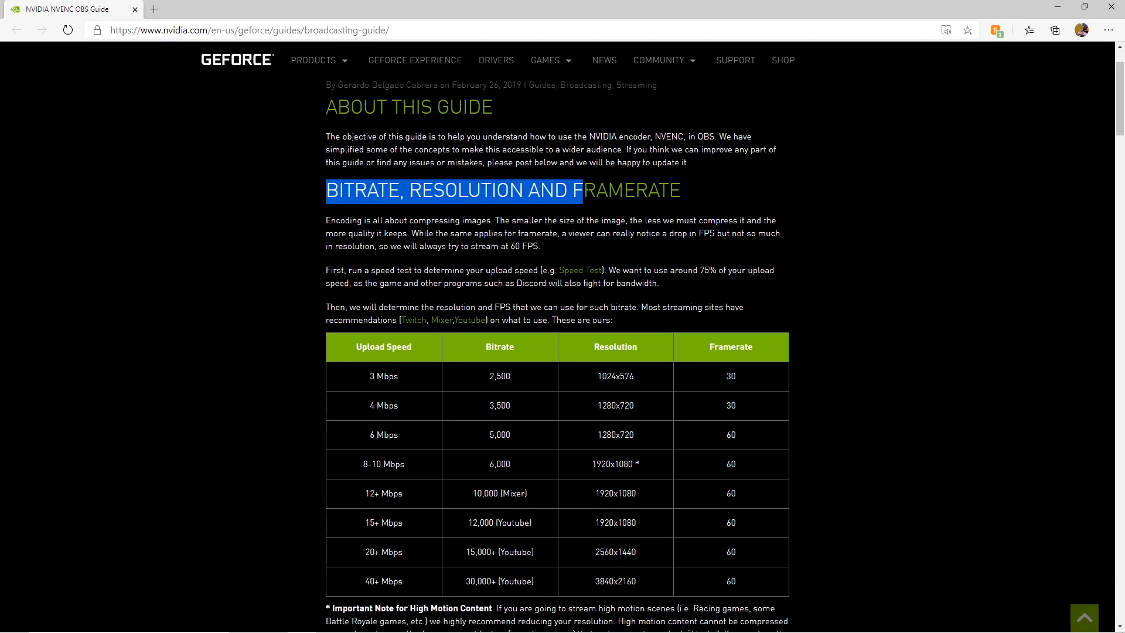
pyautogui.doubleClick(342, 220)
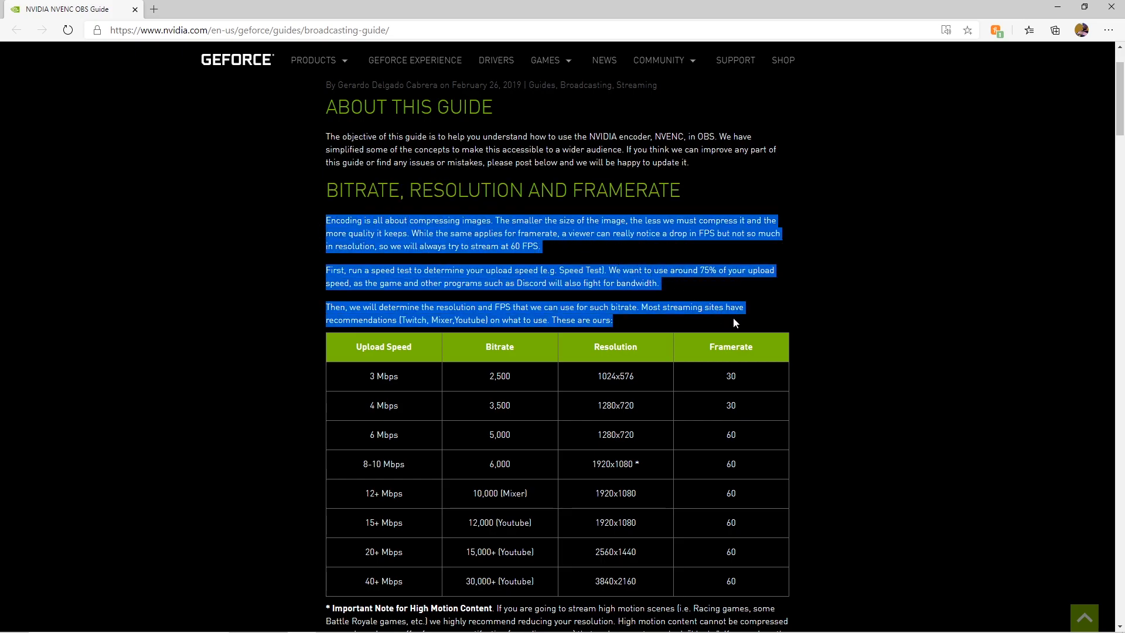
pyautogui.moveTo(767, 370)
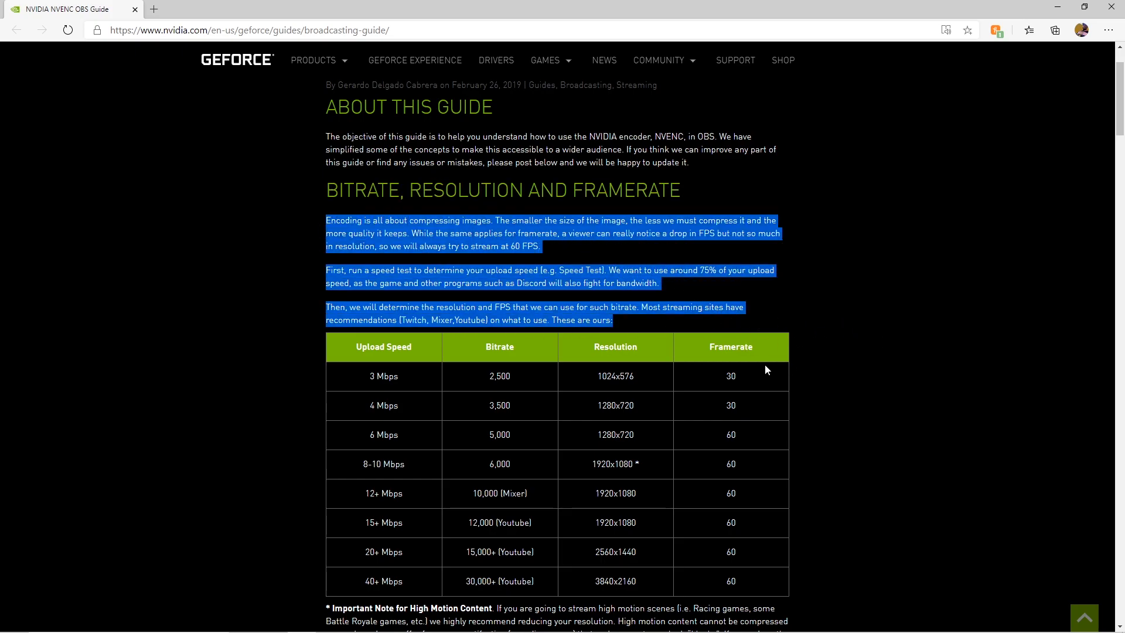
pyautogui.scroll(-3)
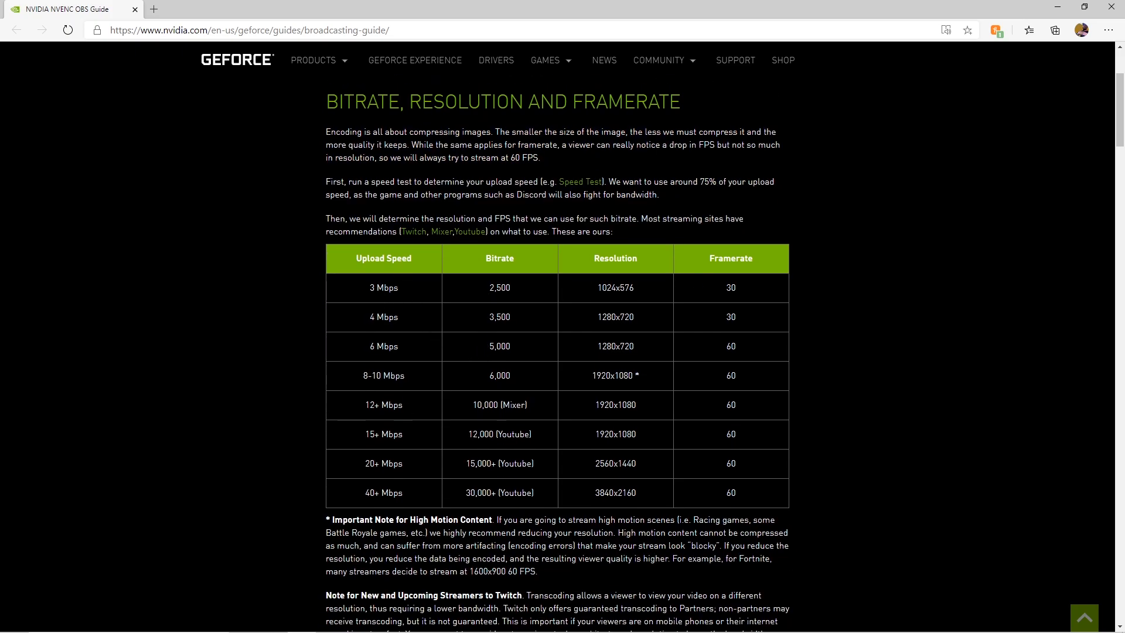
pyautogui.moveTo(332, 464)
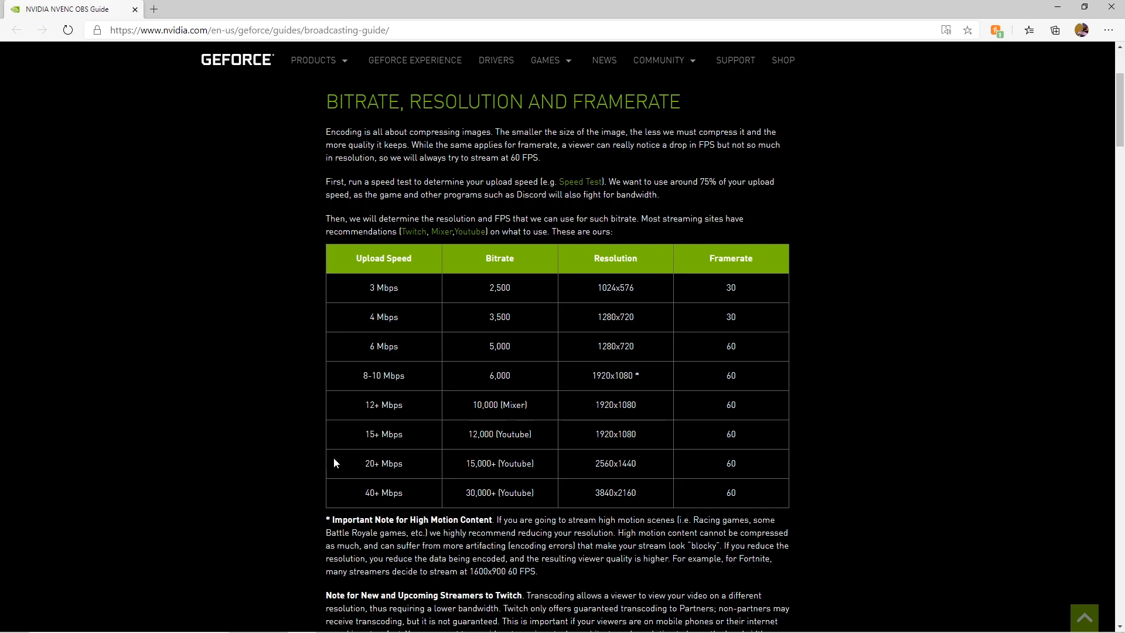
pyautogui.doubleClick(384, 463)
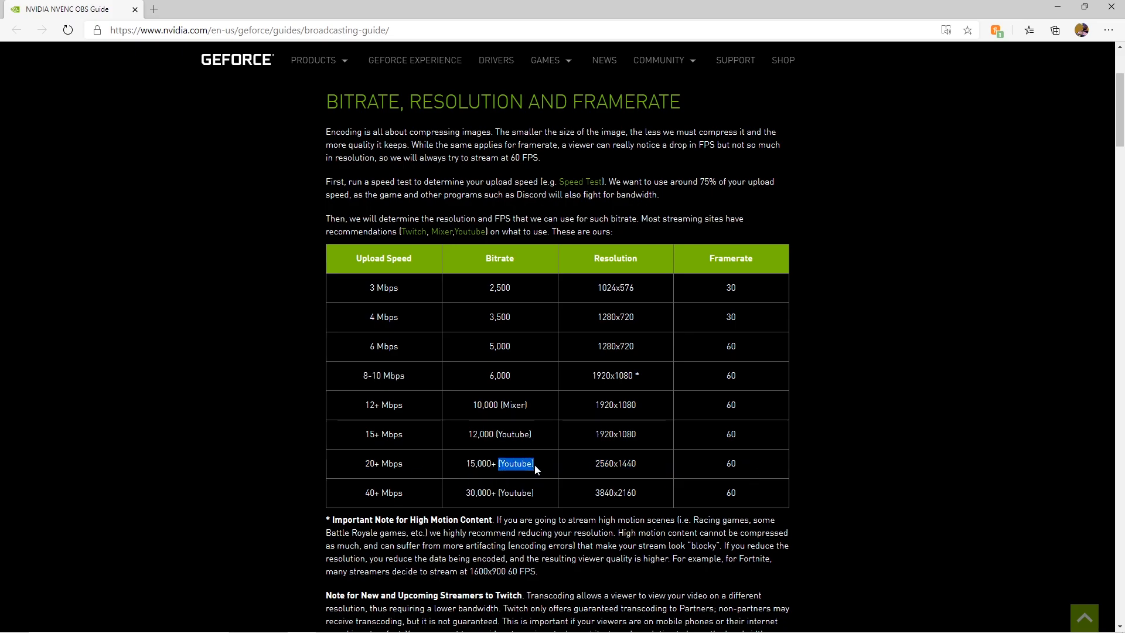
pyautogui.scroll(-3)
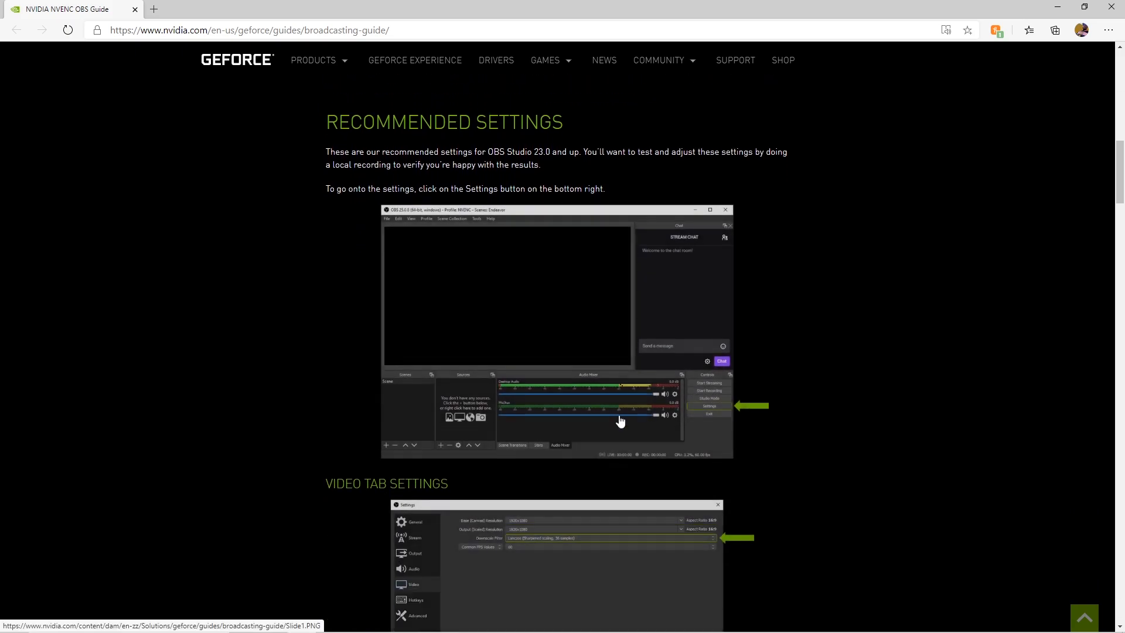
# - Select the Bitrate line in the guide's Output tab list, then scroll back up
pyautogui.scroll(-3)
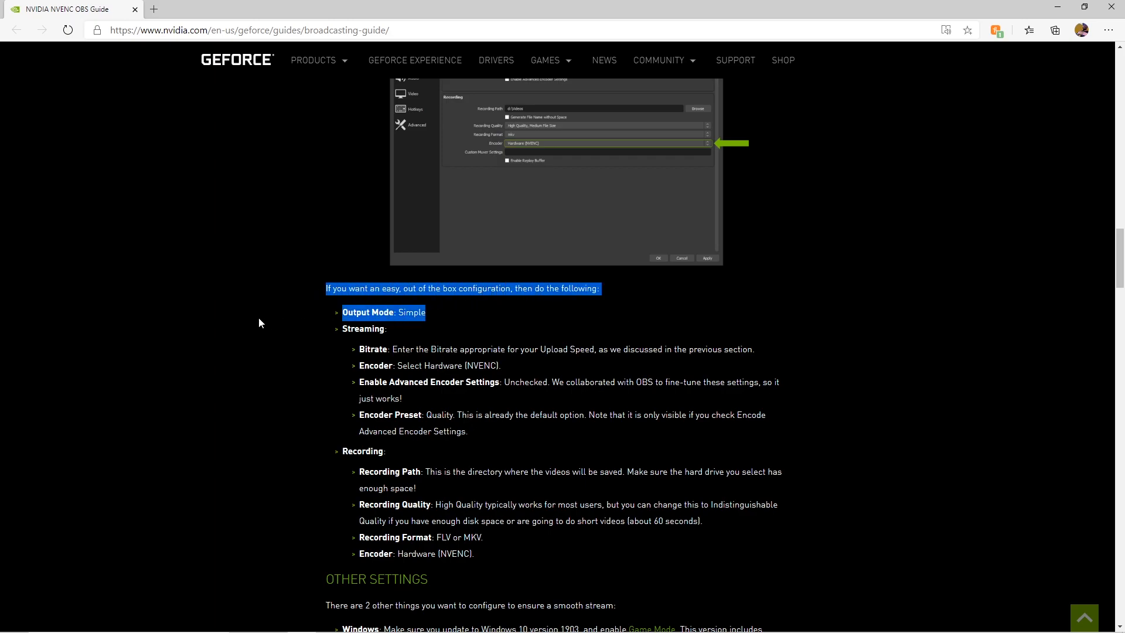
pyautogui.click(428, 319)
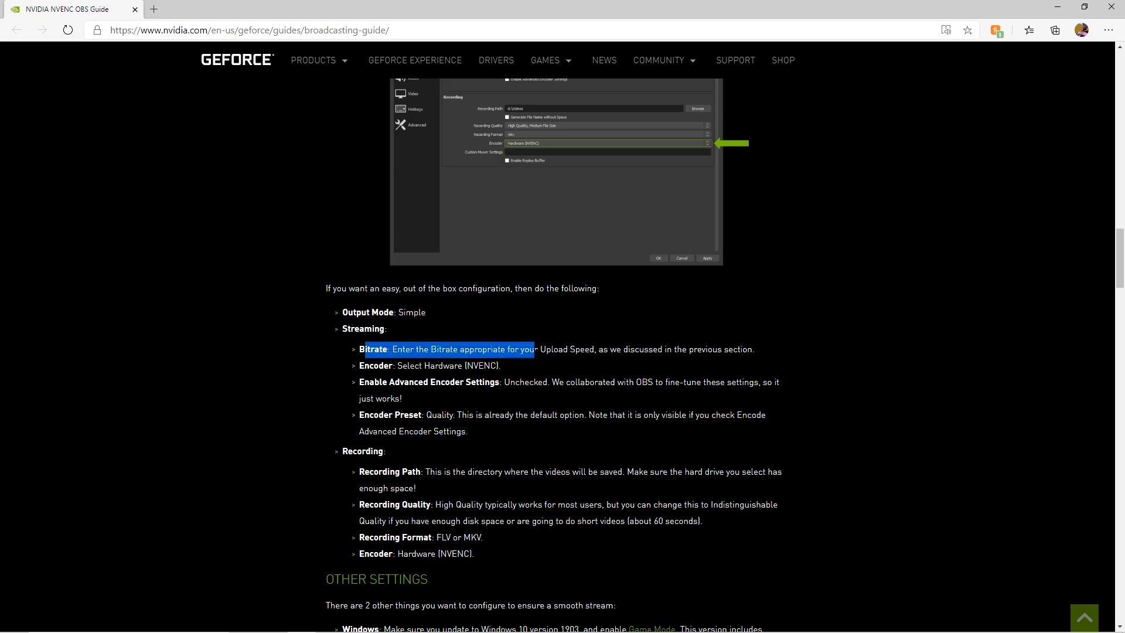
pyautogui.scroll(3)
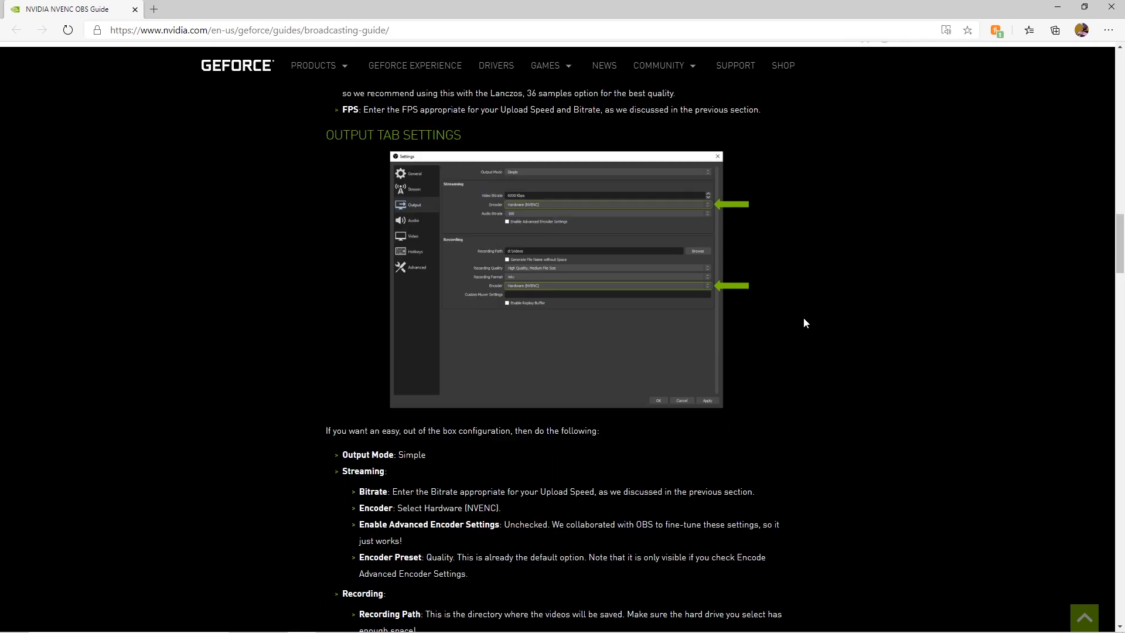
pyautogui.scroll(3)
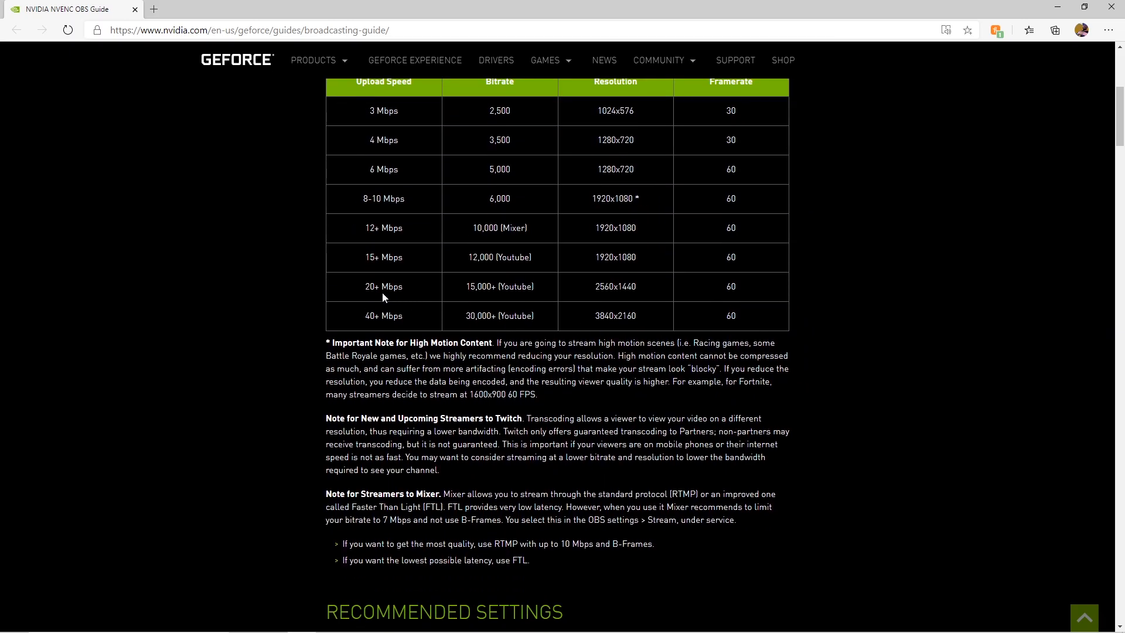
pyautogui.moveTo(331, 291)
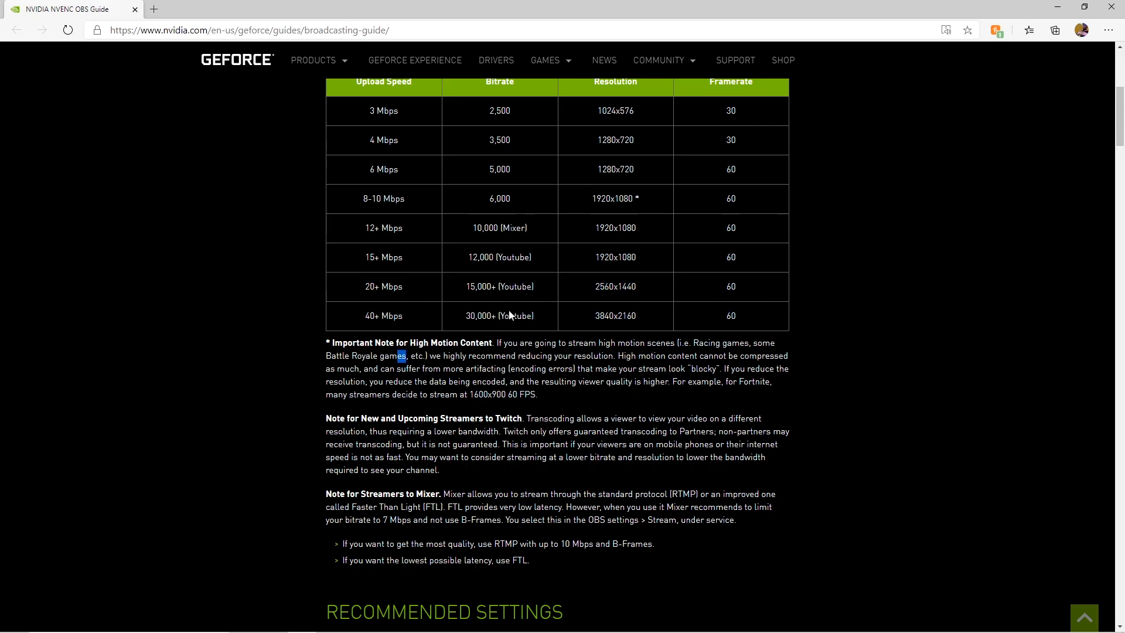
# - Find and mark the high-motion '1600x900 60 FPS' recommendation, then clear the selection
pyautogui.scroll(3)
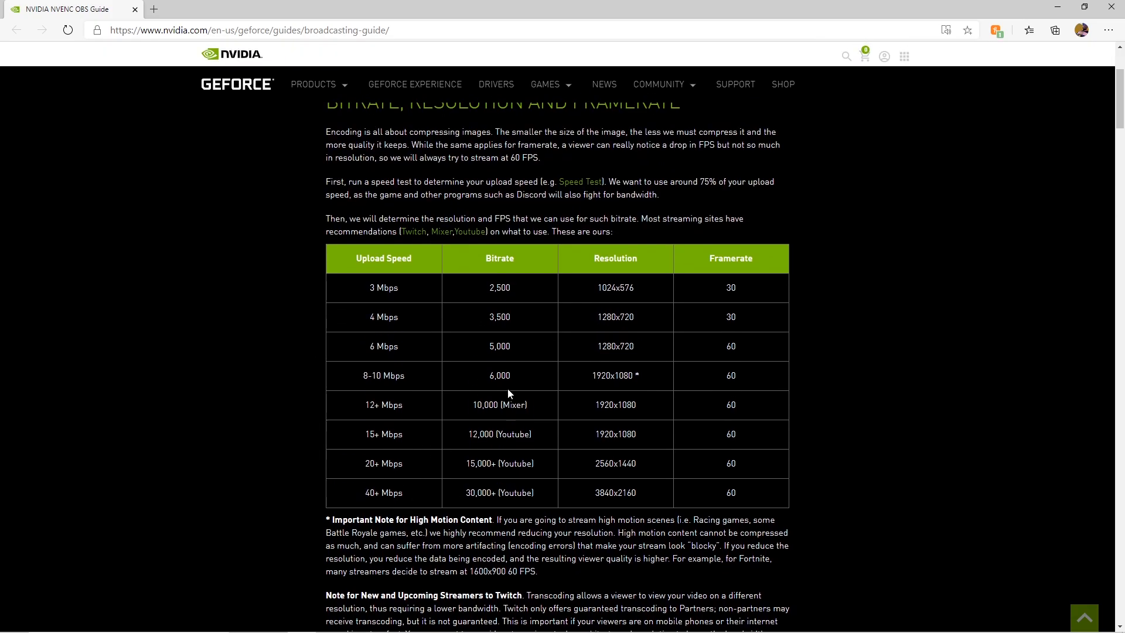
pyautogui.scroll(-3)
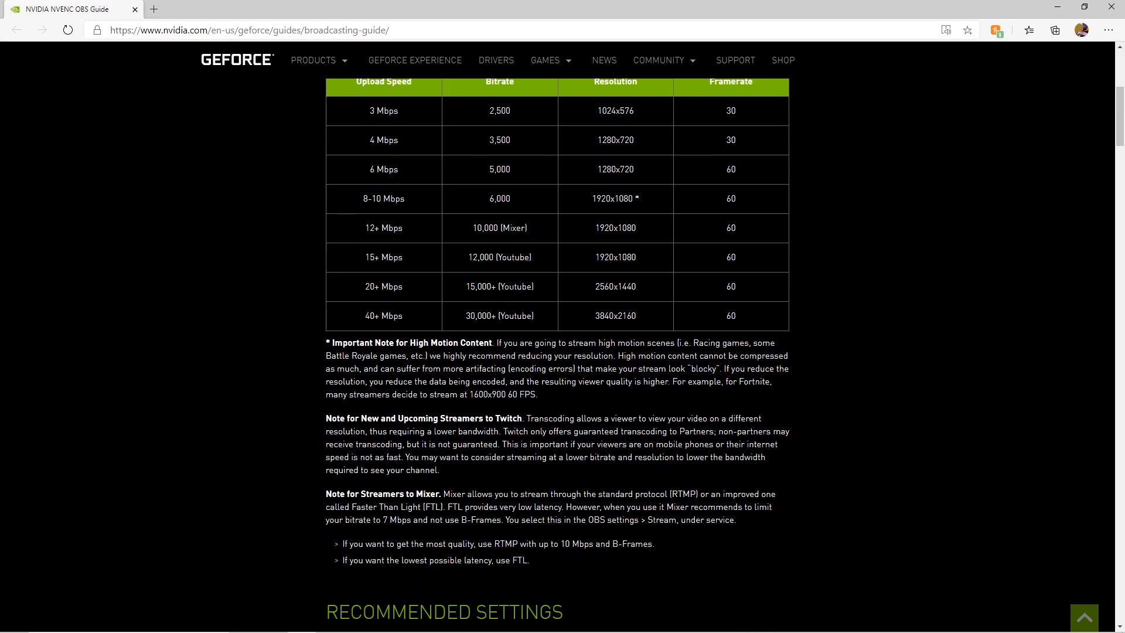
pyautogui.scroll(3)
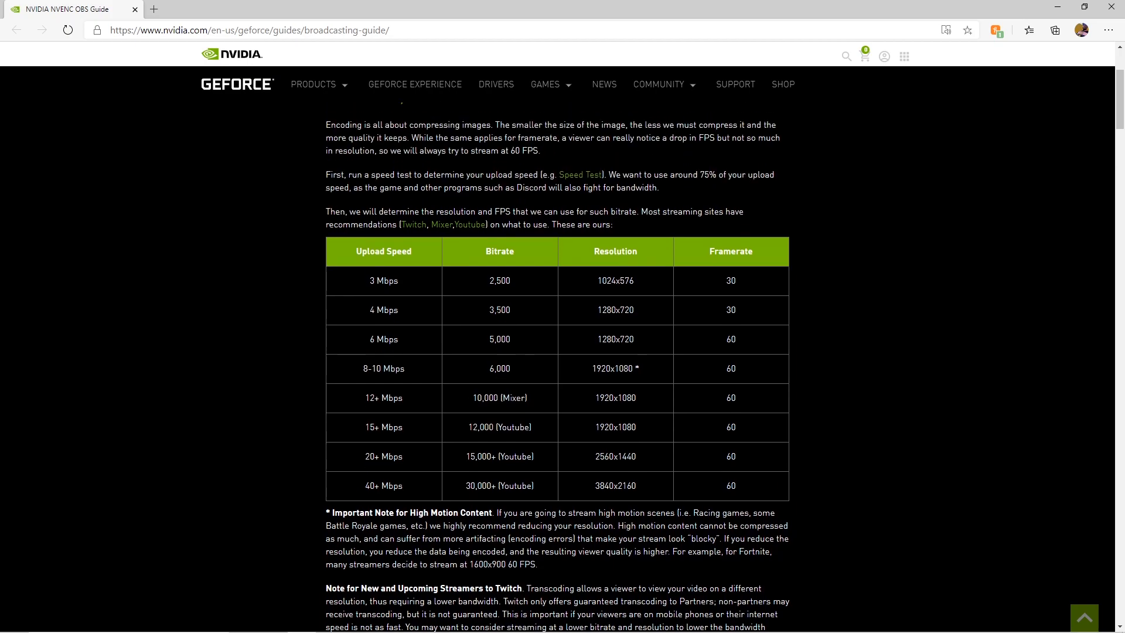
pyautogui.scroll(-3)
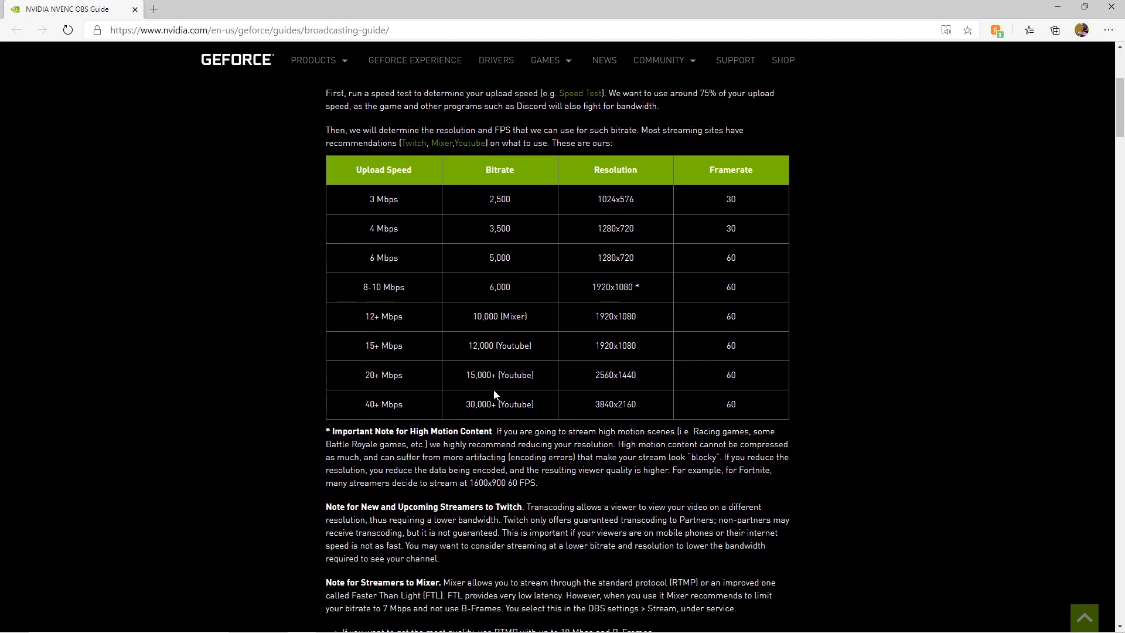
pyautogui.scroll(-3)
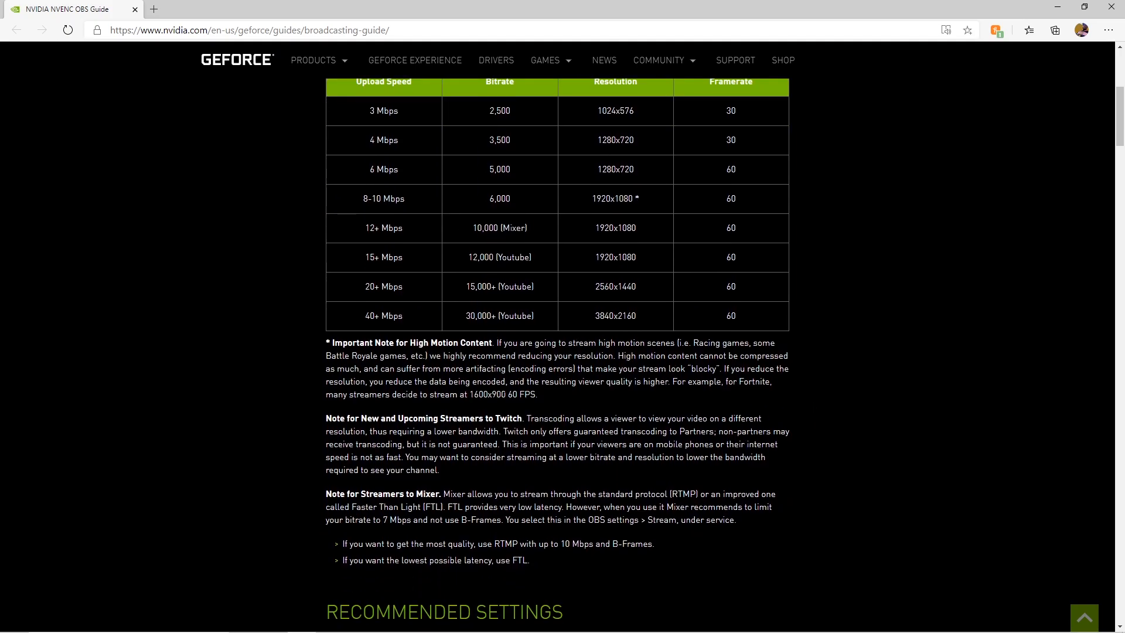
pyautogui.moveTo(400, 406)
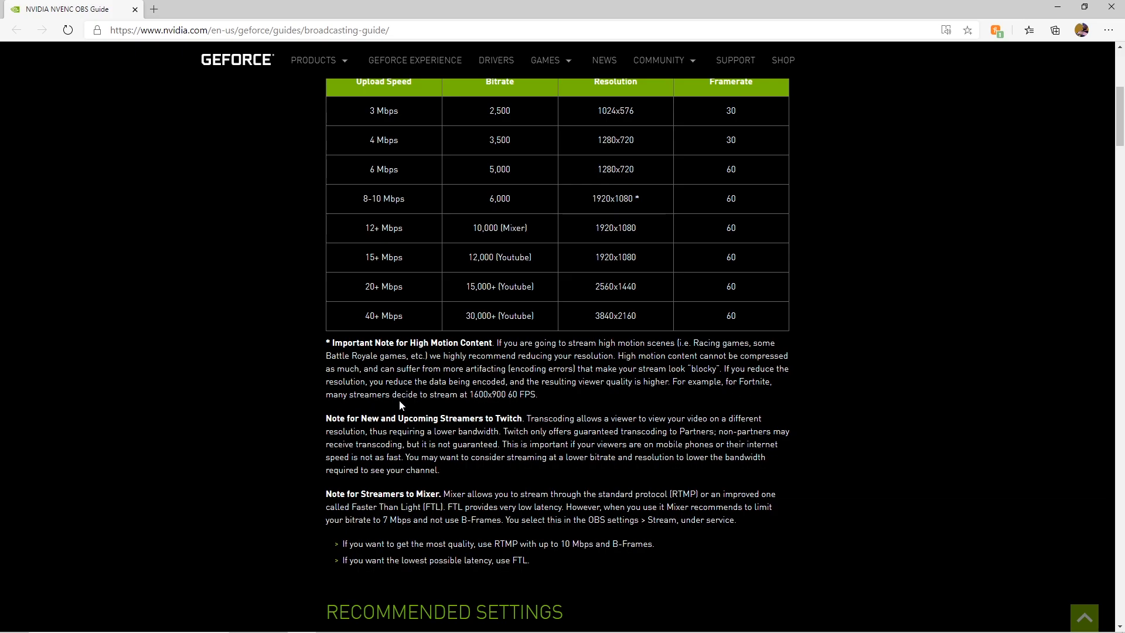
pyautogui.doubleClick(476, 395)
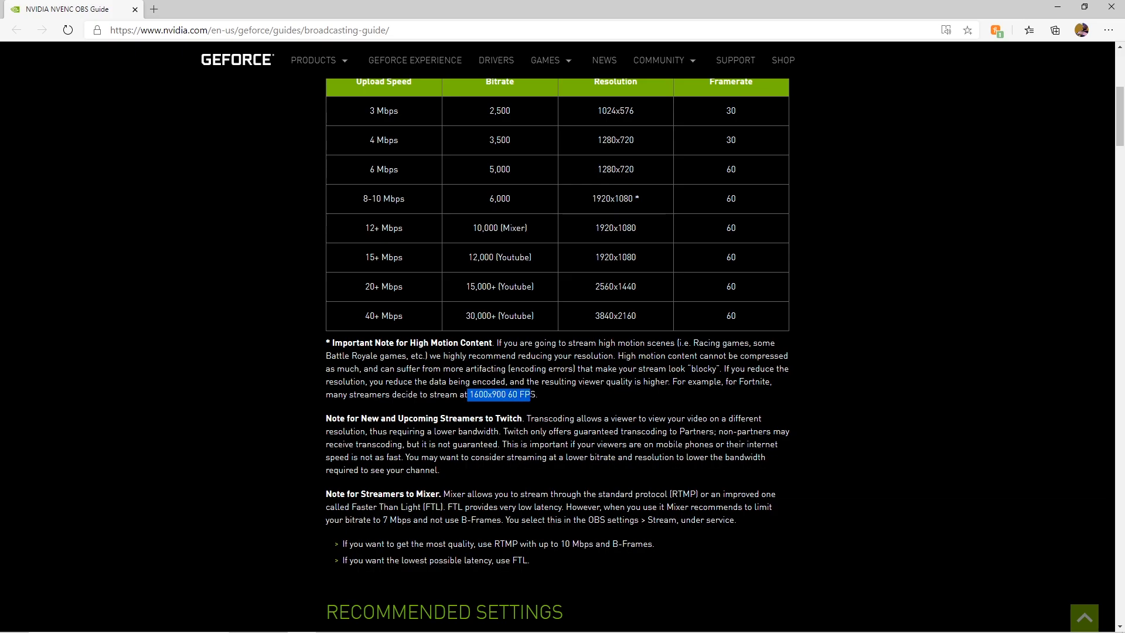
pyautogui.click(809, 390)
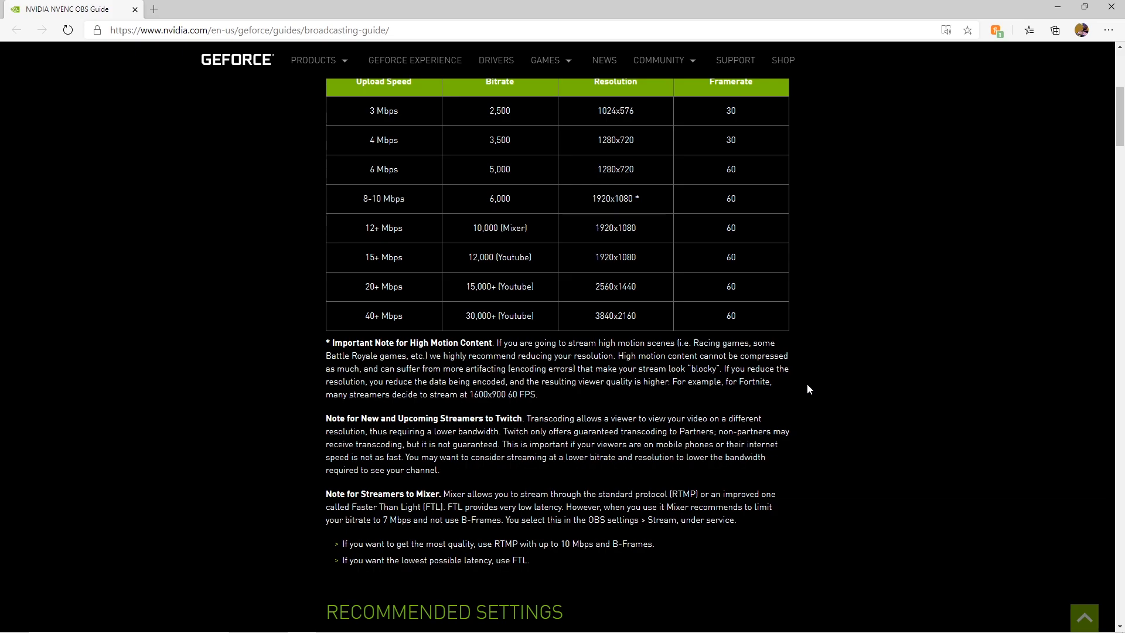
# - Scroll the guide to the easy out-of-the-box Output Mode configuration list and Other Settings
pyautogui.scroll(-3)
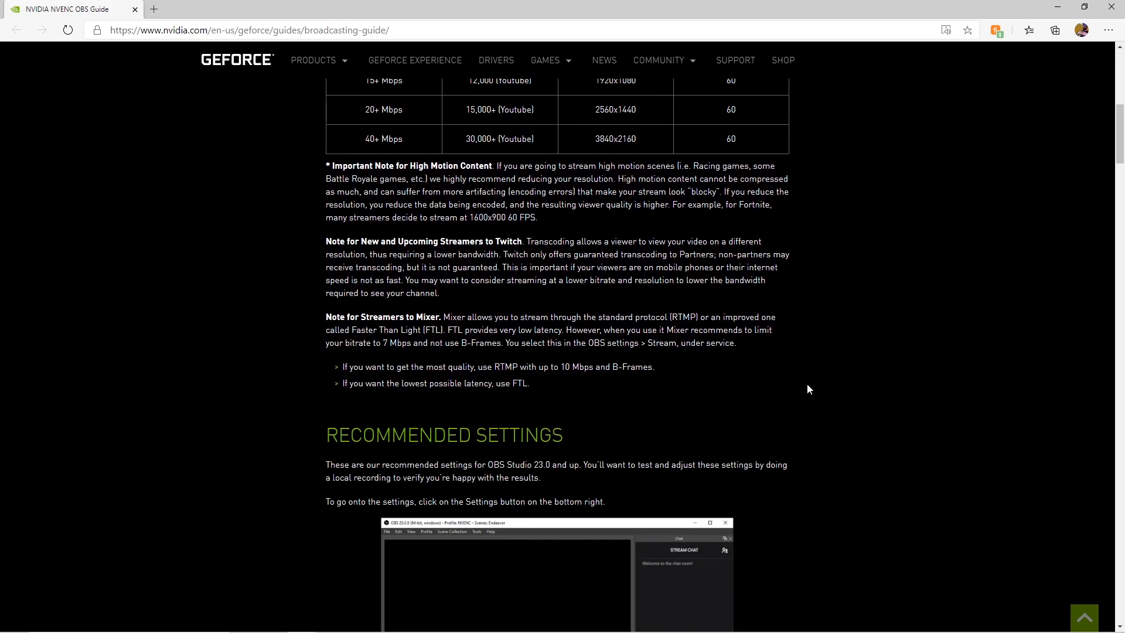
pyautogui.scroll(-3)
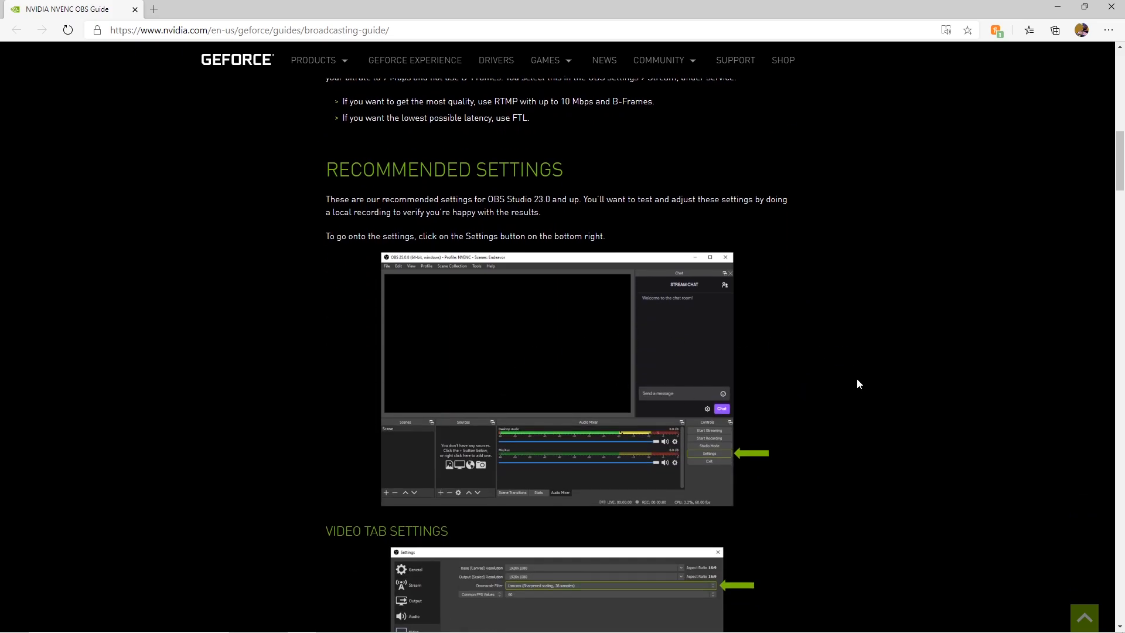
pyautogui.scroll(3)
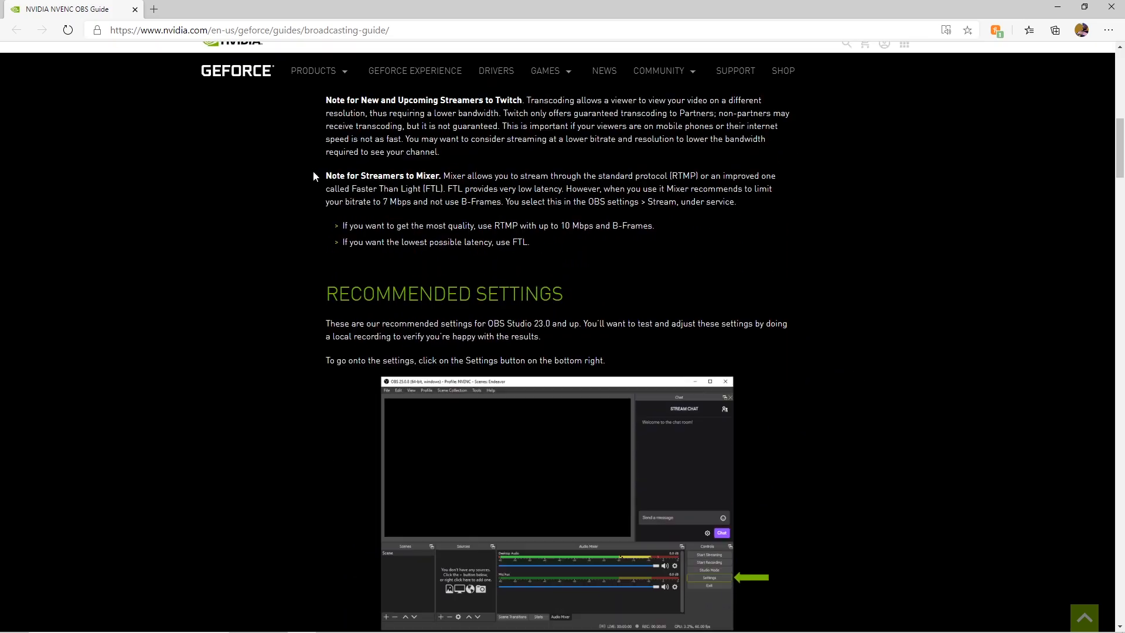
pyautogui.scroll(-3)
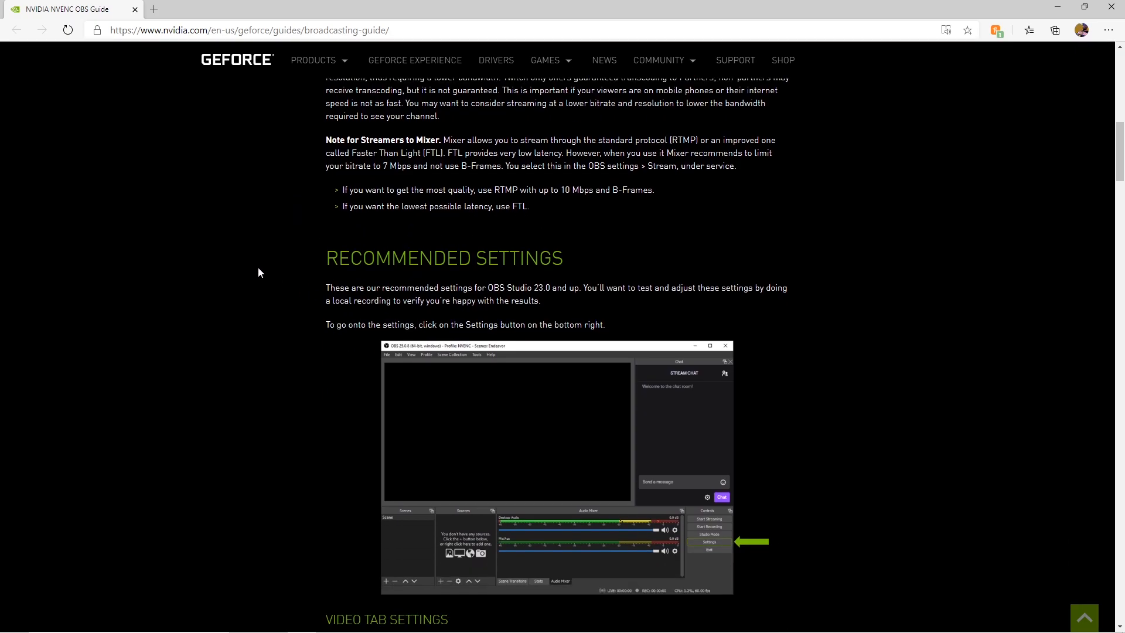
pyautogui.moveTo(878, 310)
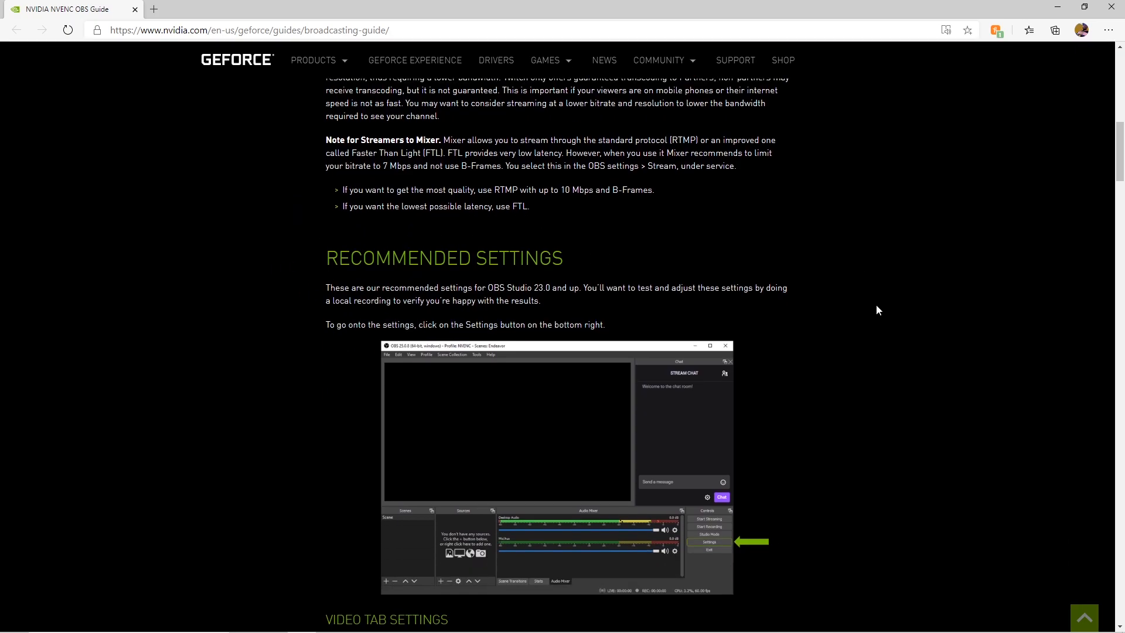
pyautogui.moveTo(367, 283)
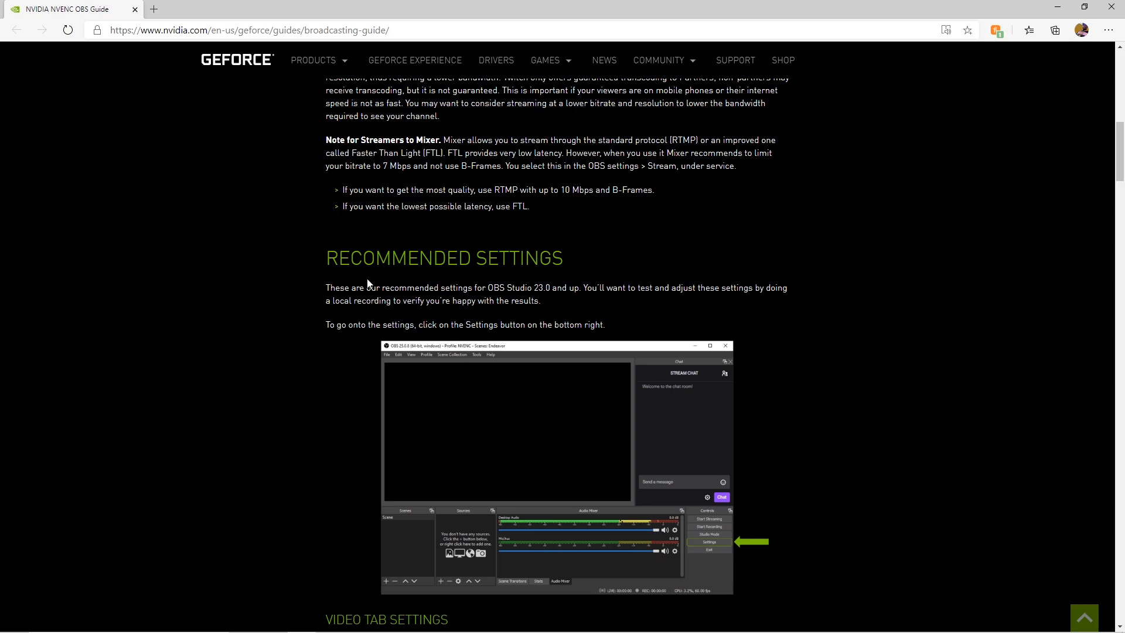
pyautogui.scroll(-3)
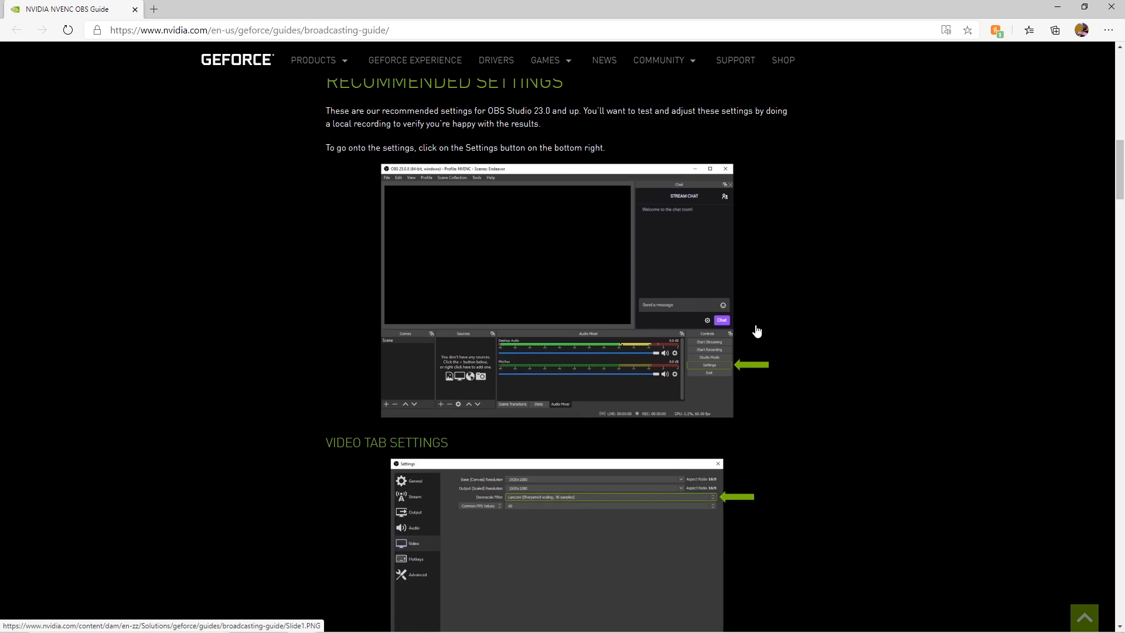
pyautogui.scroll(-3)
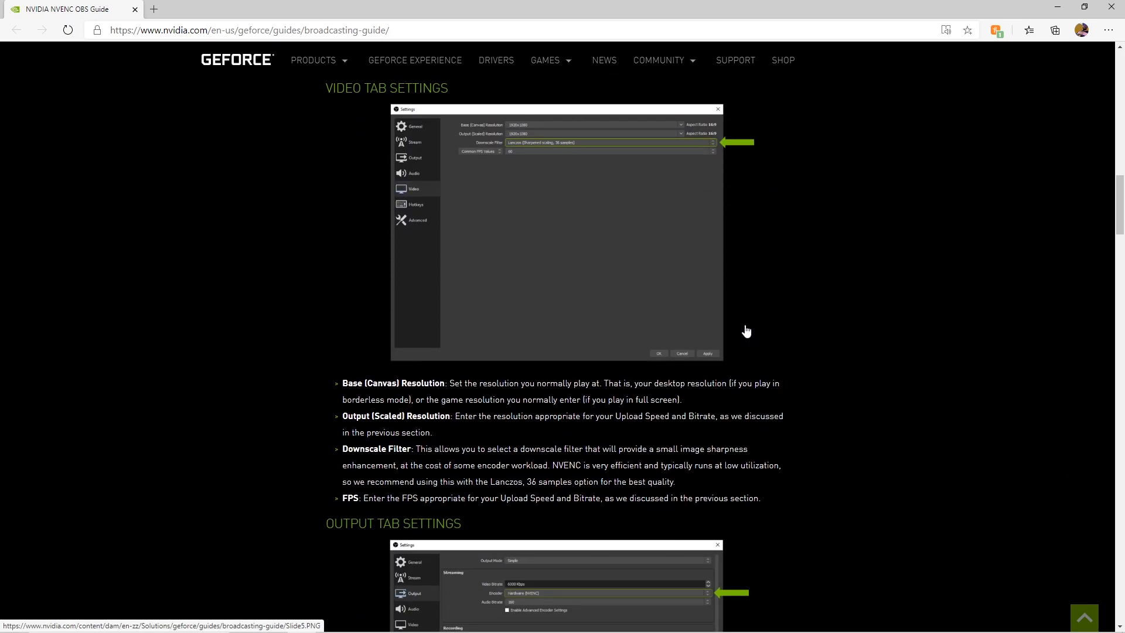
pyautogui.scroll(-3)
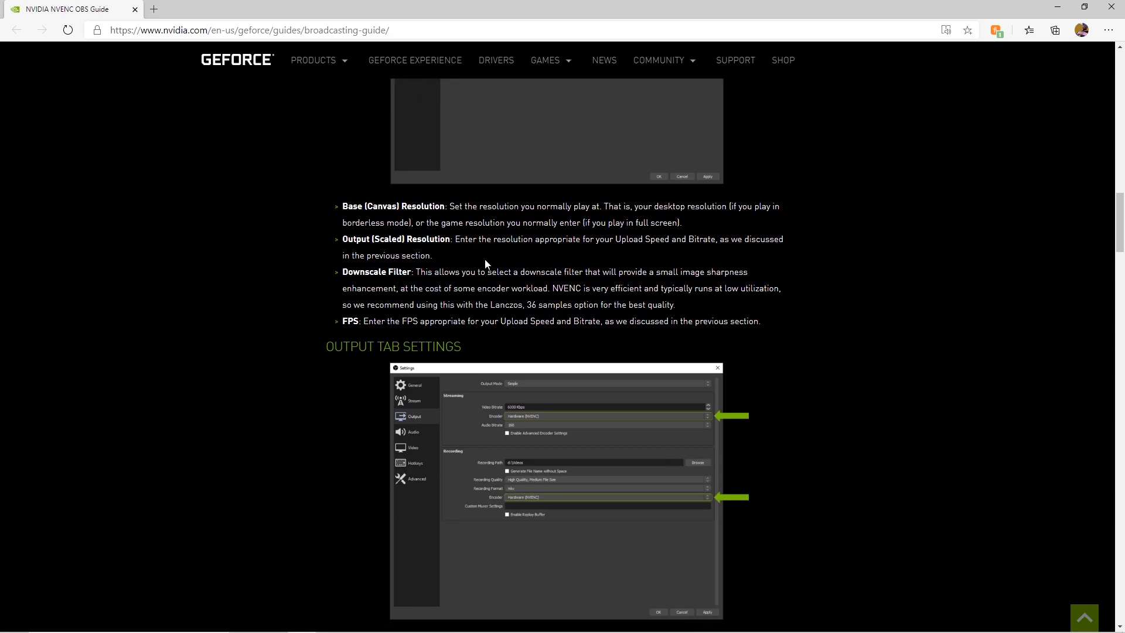
pyautogui.scroll(-3)
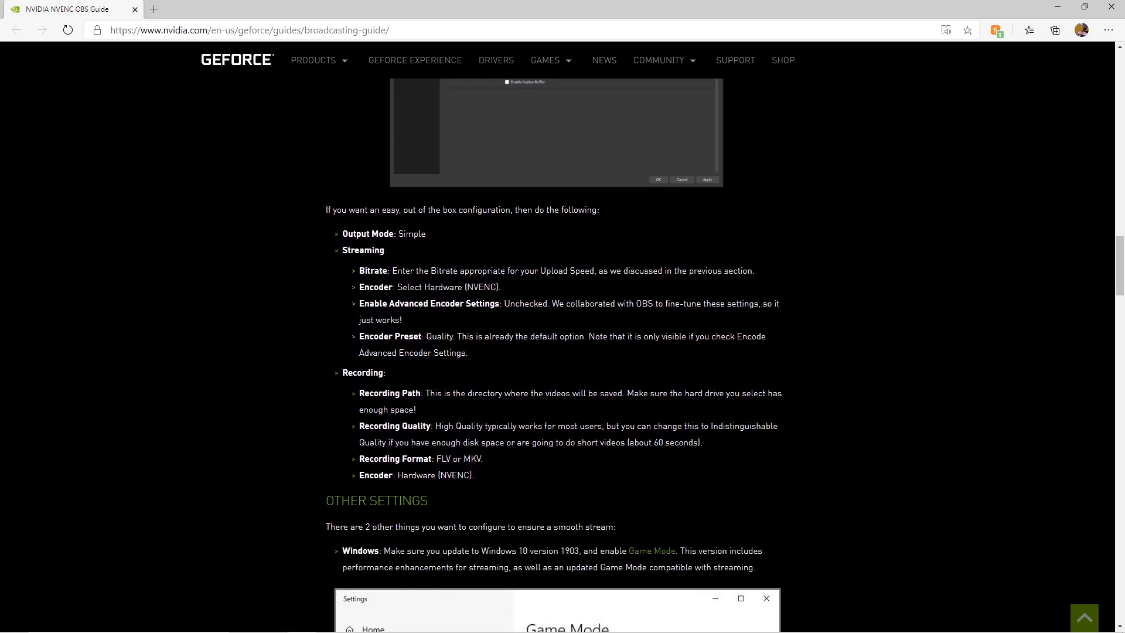
# - Scroll past the Game Mode screenshot to the GPU Utilization section and Task Manager example
pyautogui.scroll(-3)
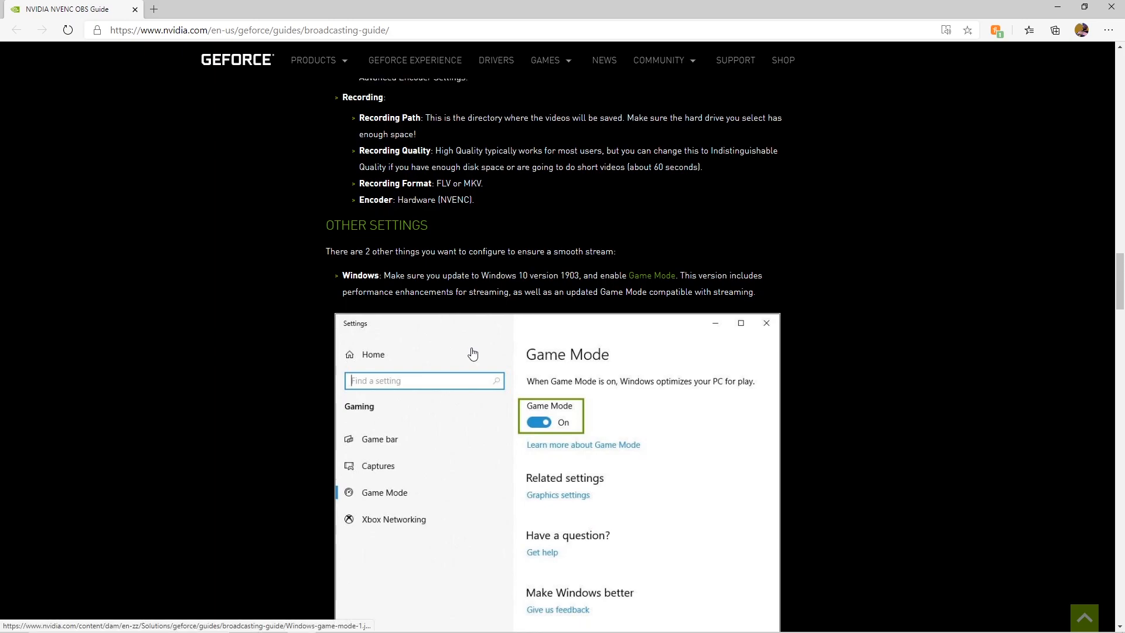
pyautogui.scroll(-3)
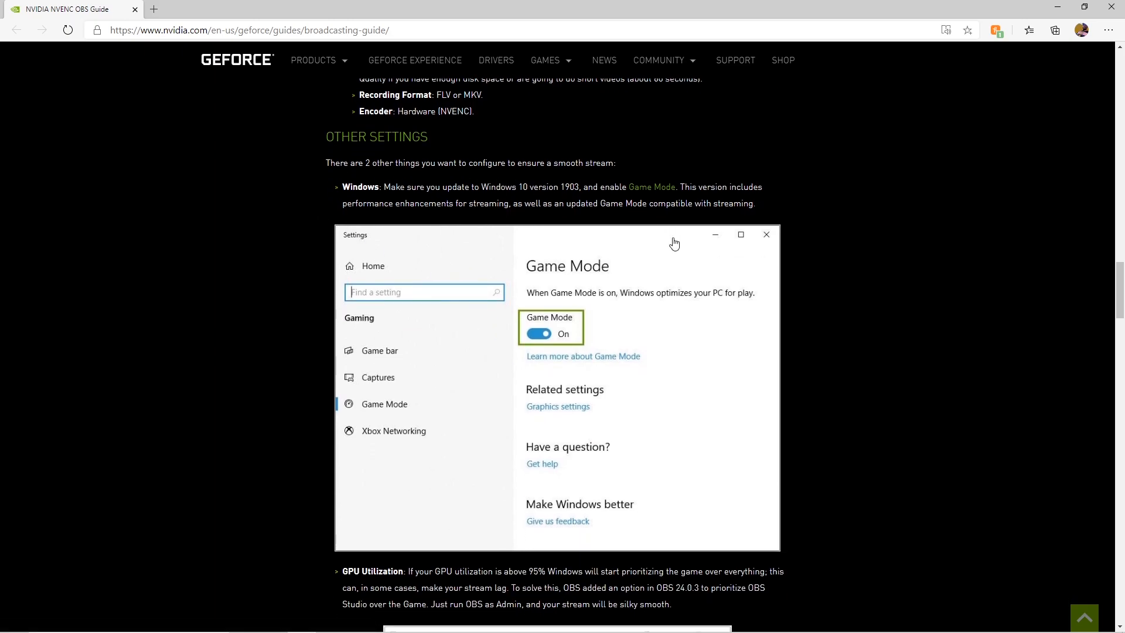
pyautogui.moveTo(611, 278)
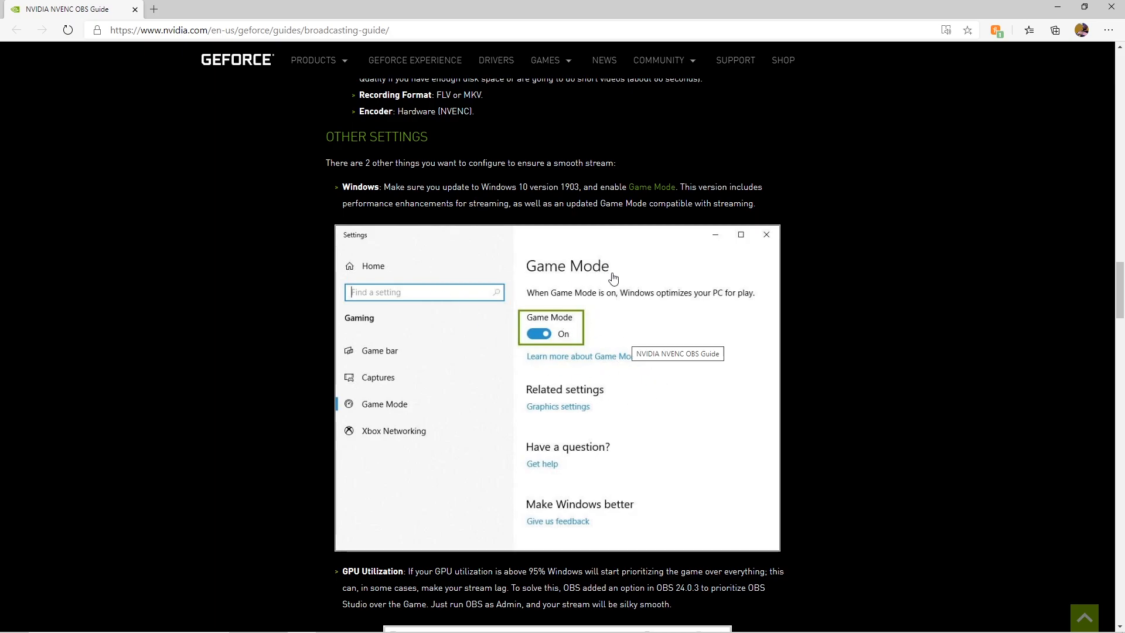
pyautogui.moveTo(639, 243)
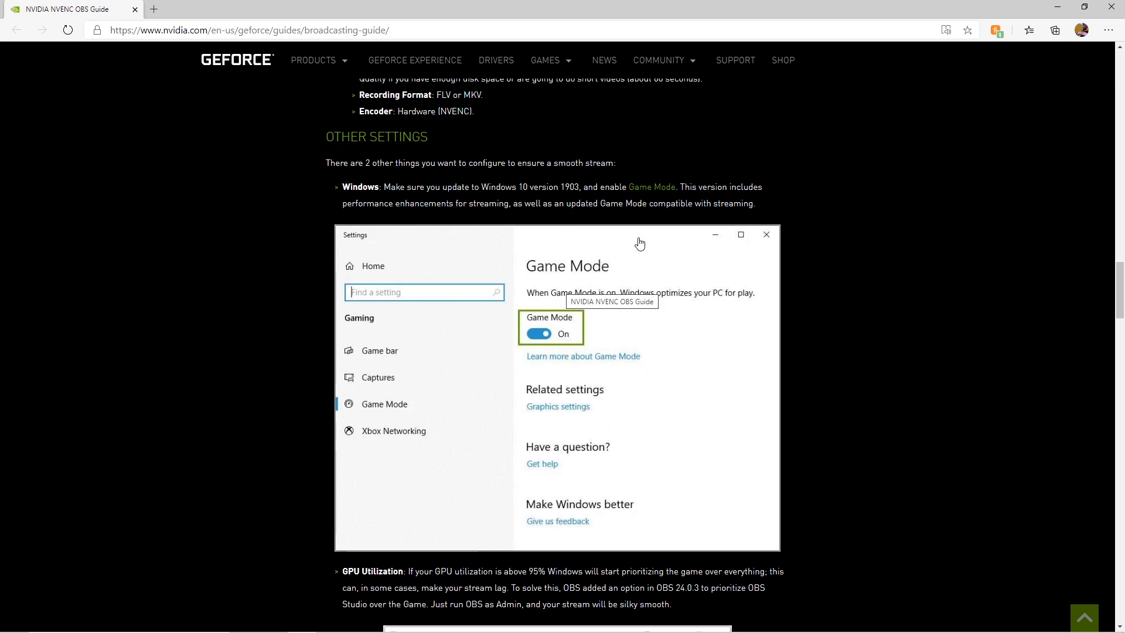
pyautogui.scroll(-3)
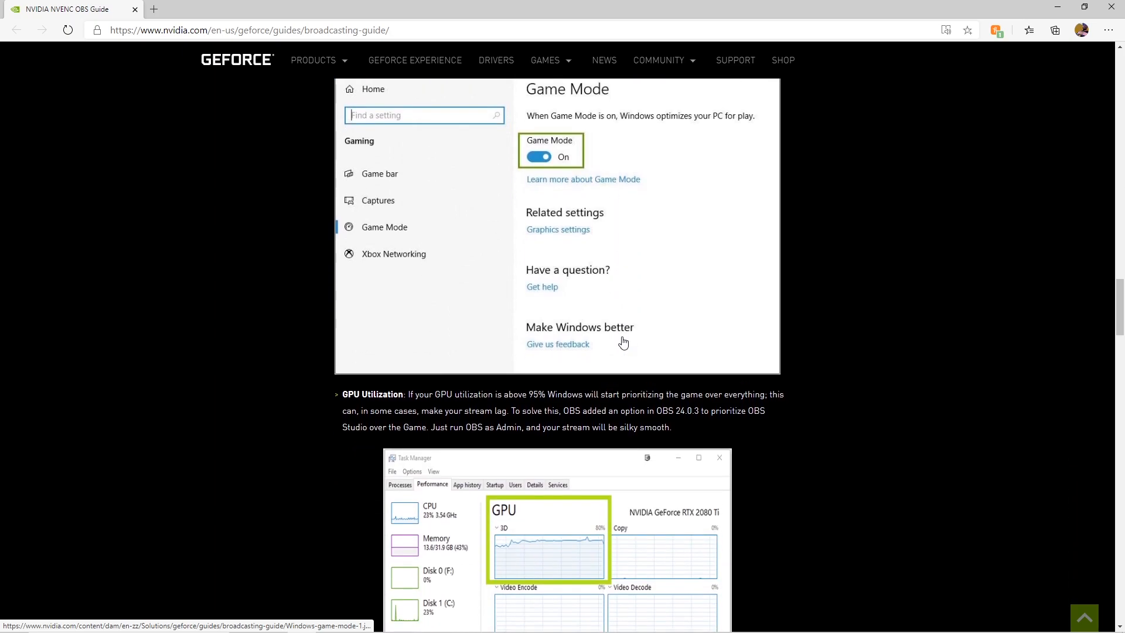
pyautogui.scroll(-3)
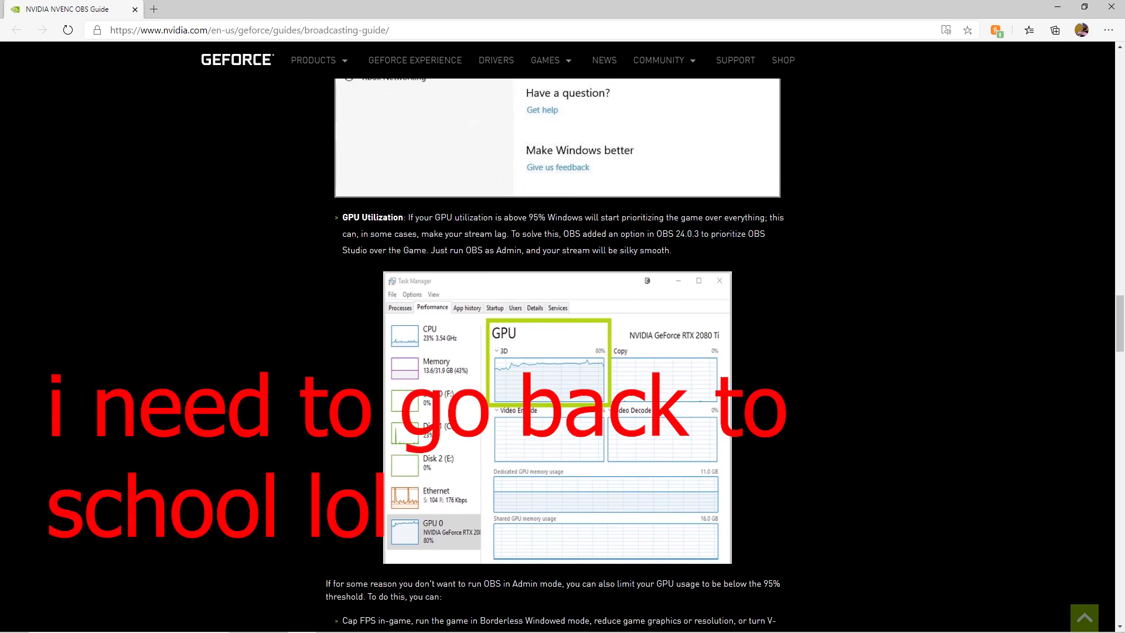
pyautogui.moveTo(550, 329)
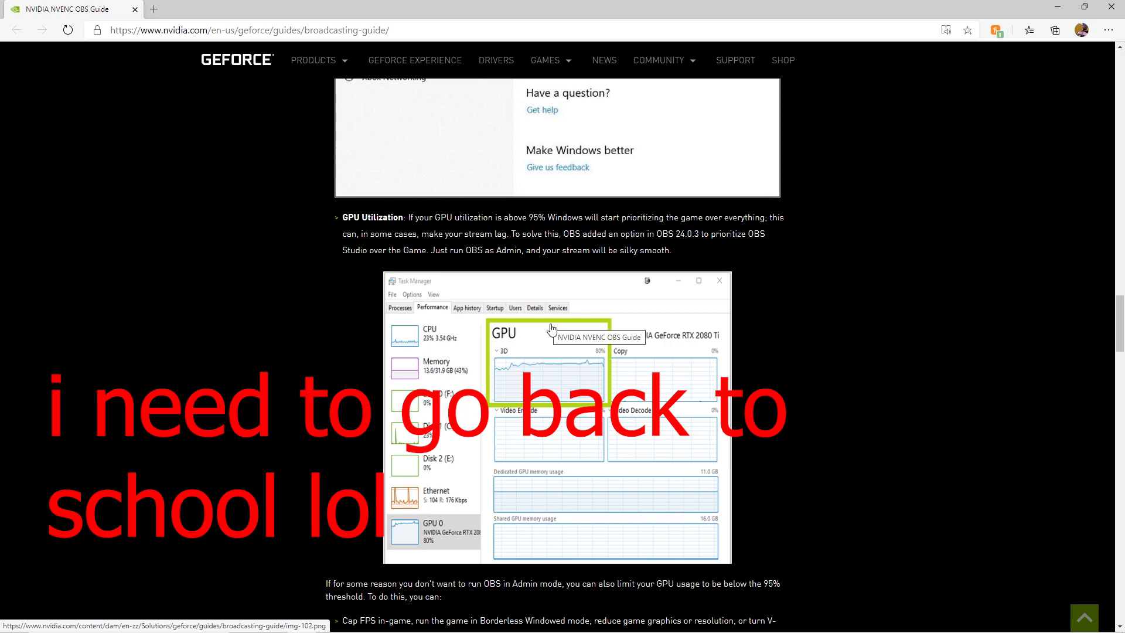
pyautogui.moveTo(518, 377)
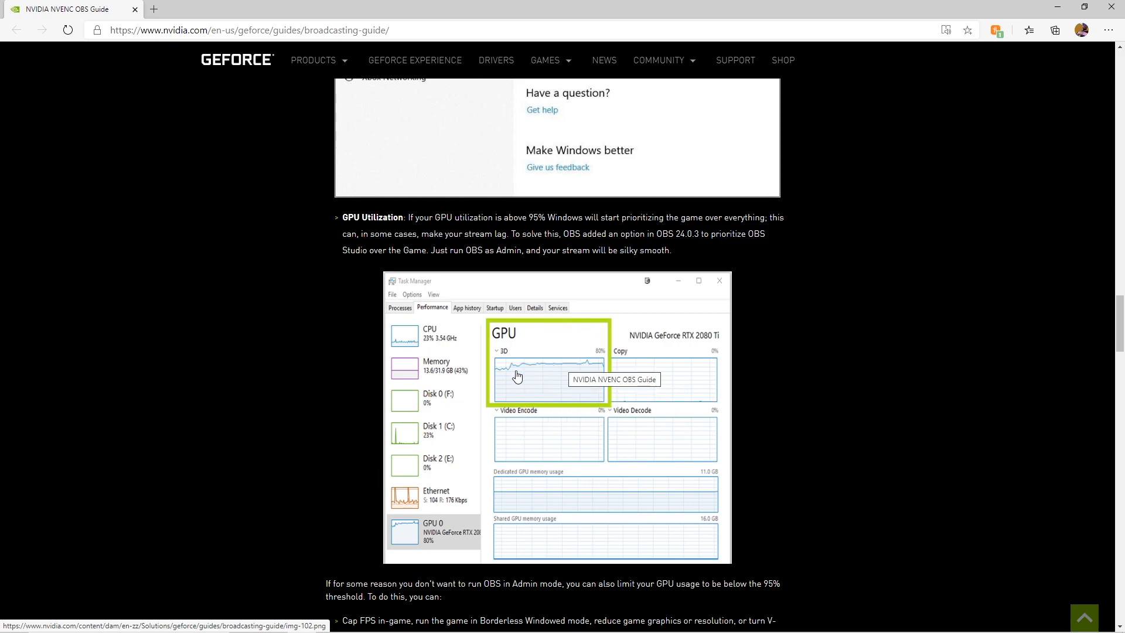
pyautogui.moveTo(518, 376)
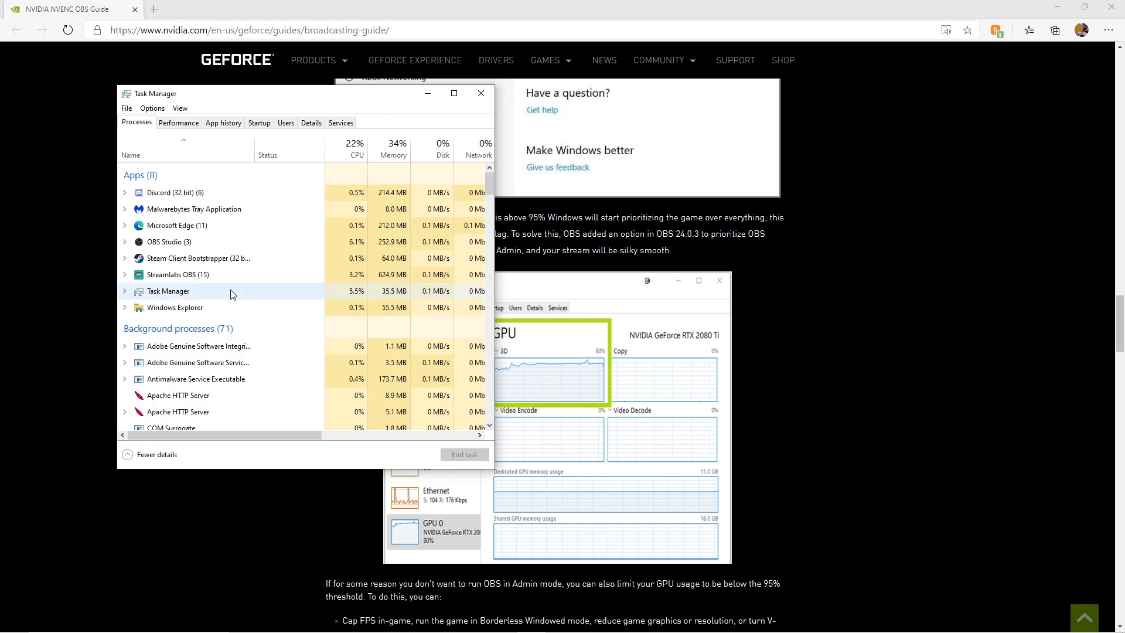
# - Show Task Manager's Performance graphs and move the window beside the guide's screenshot
pyautogui.click(178, 122)
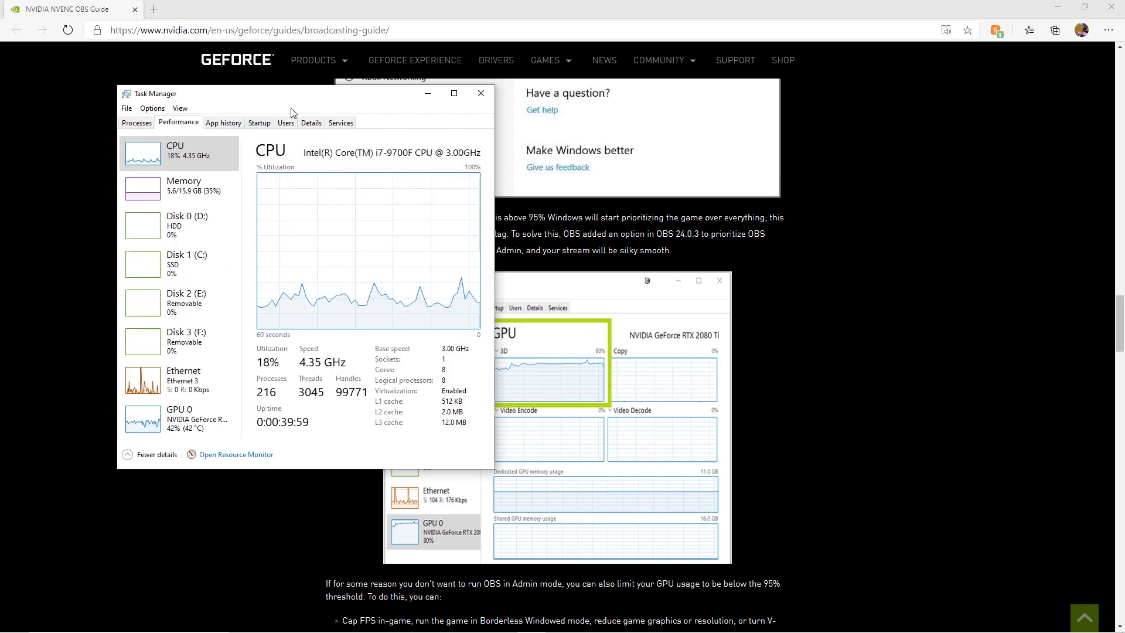
pyautogui.moveTo(290, 93); pyautogui.dragTo(208, 80)
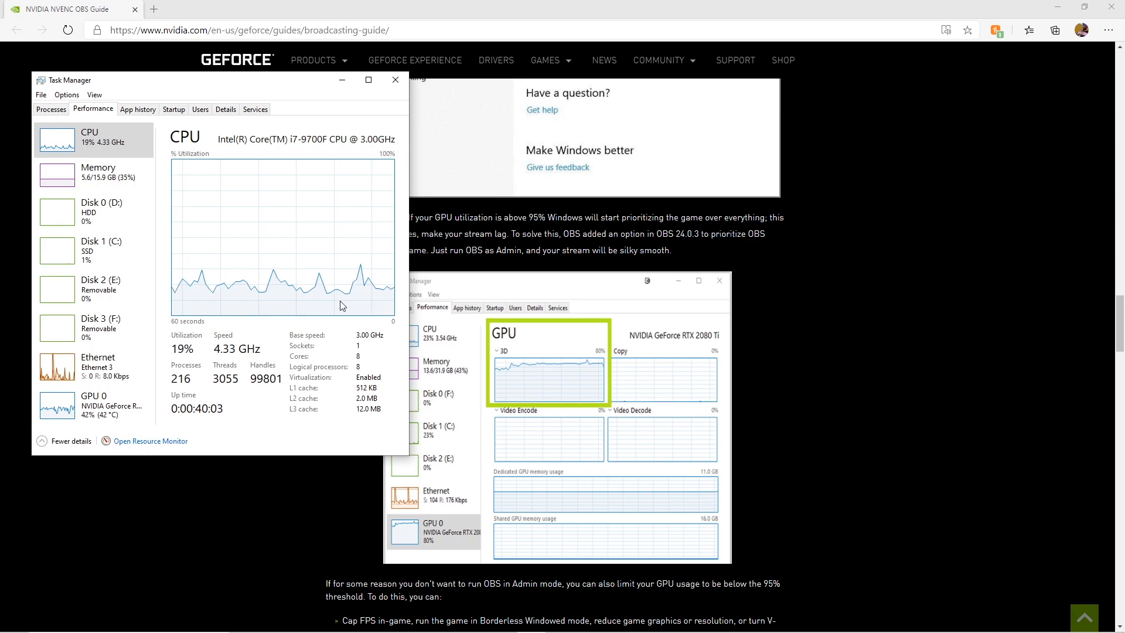
pyautogui.moveTo(272, 256)
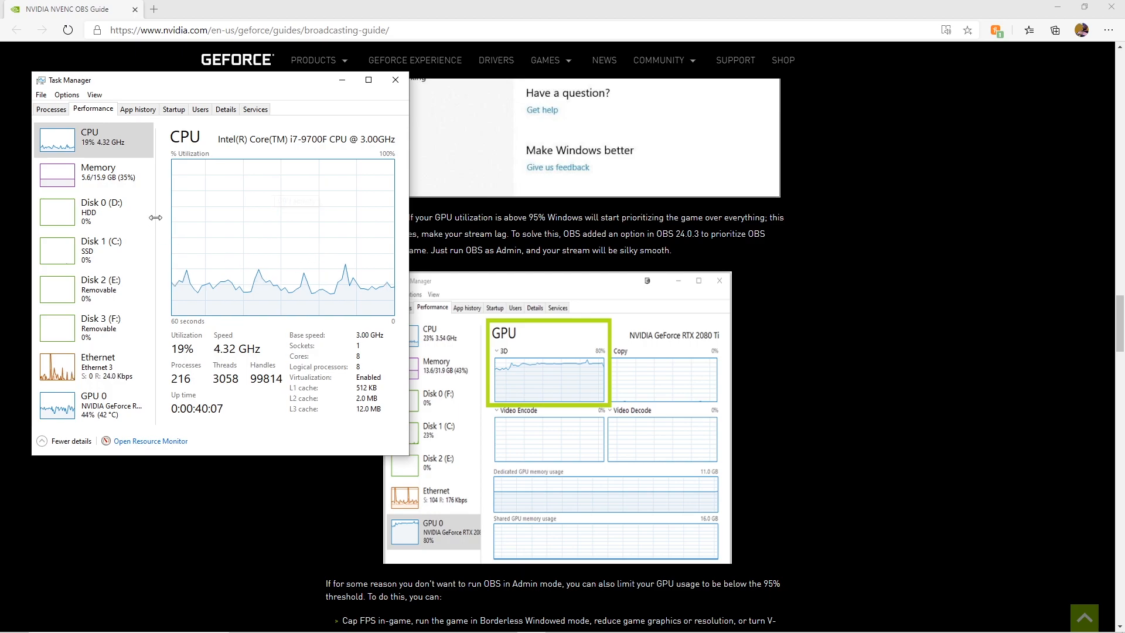
pyautogui.moveTo(86, 148)
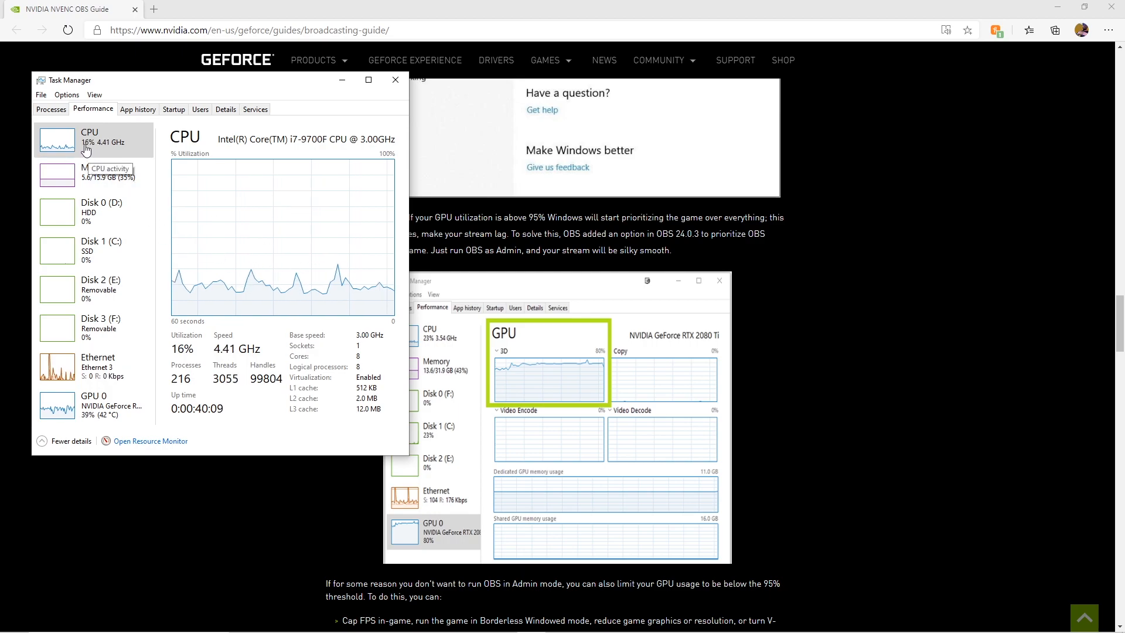
pyautogui.moveTo(117, 194)
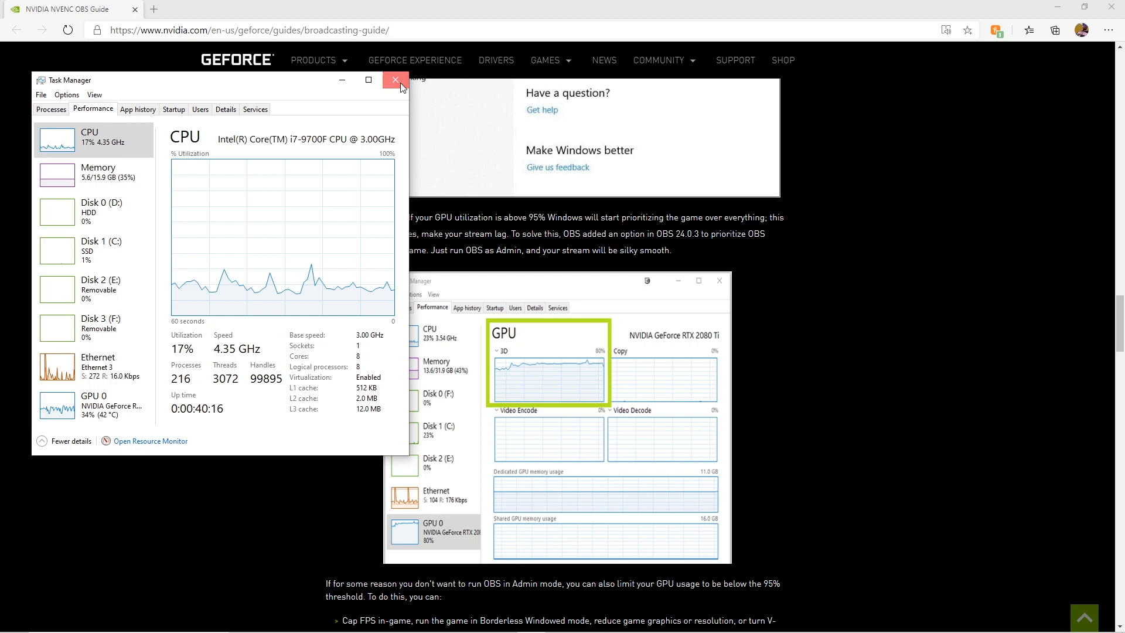
# - Close Task Manager and scroll through Advanced Settings and About NVENC to How to Debug Problems
pyautogui.click(395, 79)
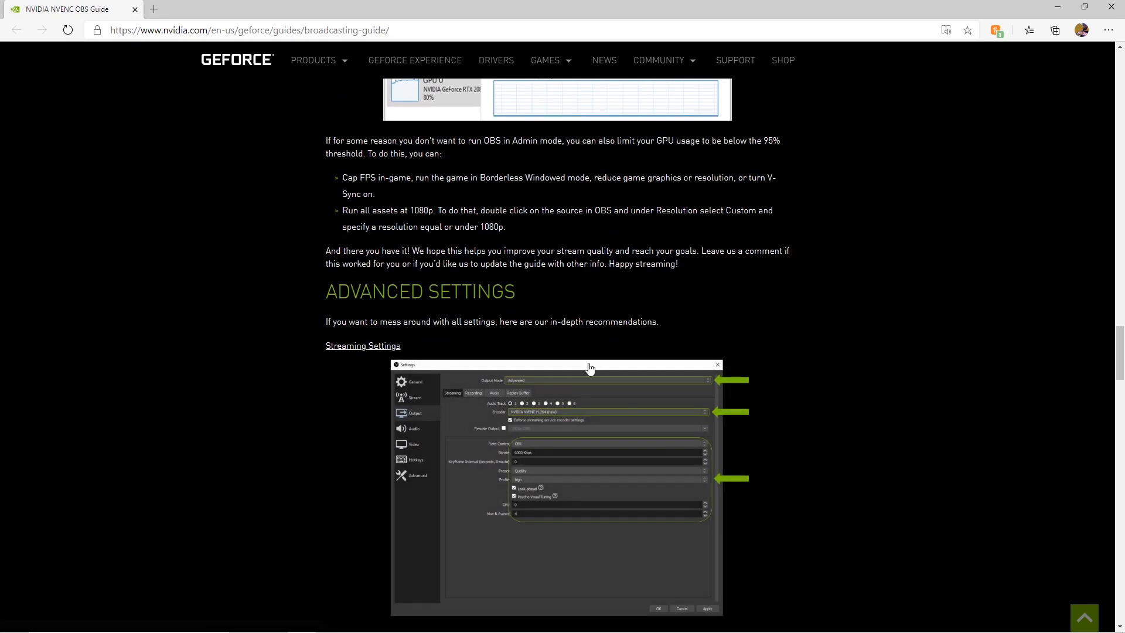
pyautogui.scroll(-3)
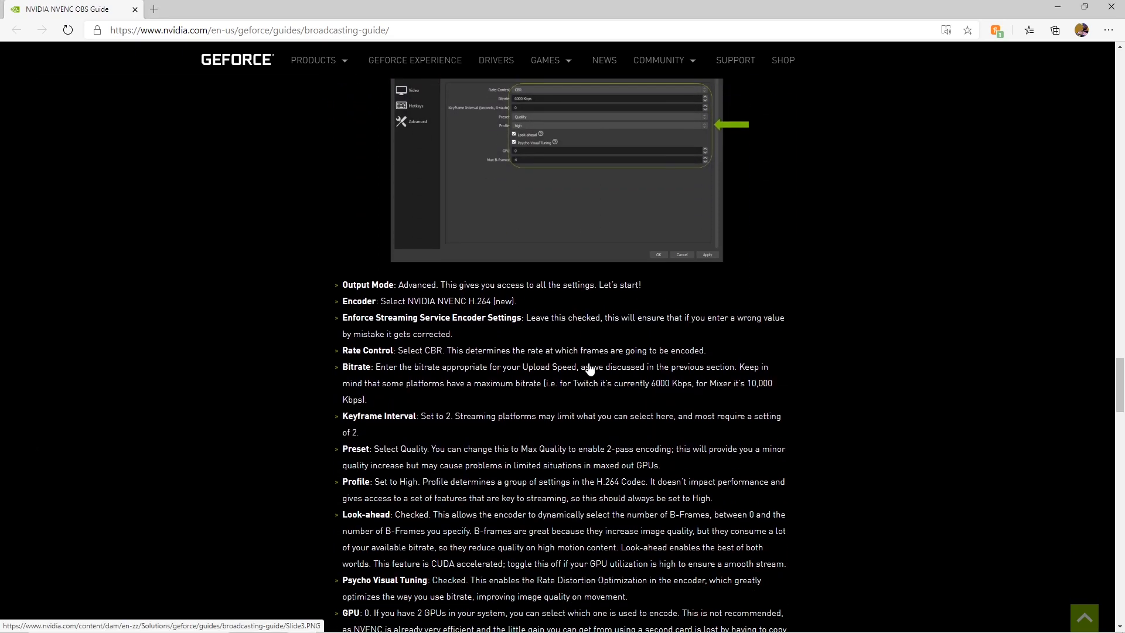
pyautogui.scroll(-3)
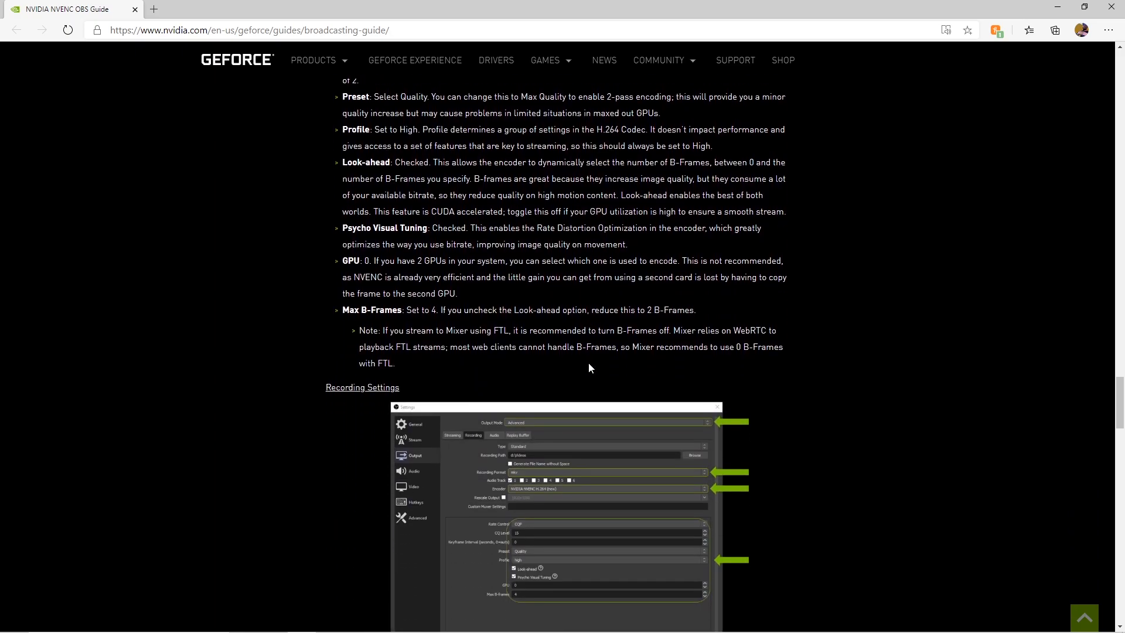
pyautogui.scroll(-3)
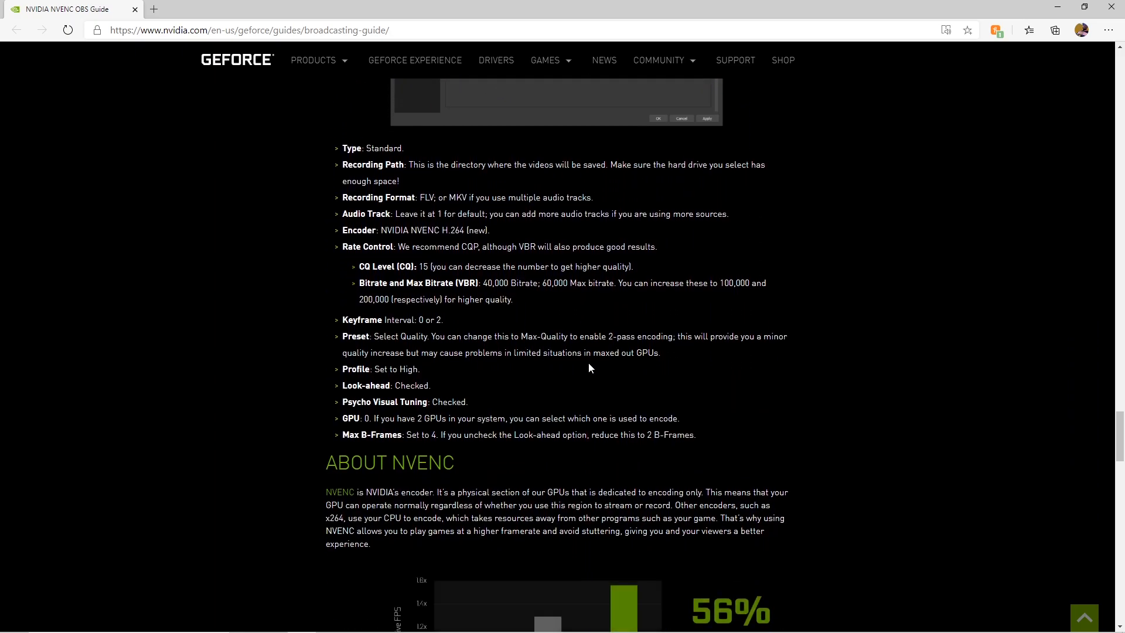
pyautogui.scroll(-3)
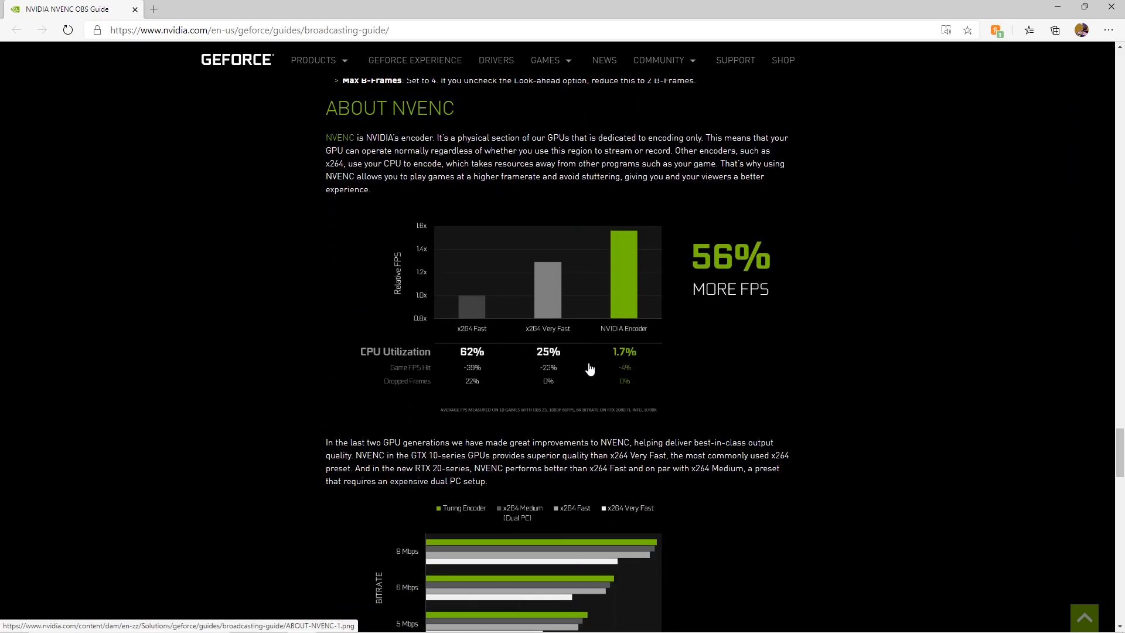
pyautogui.scroll(-3)
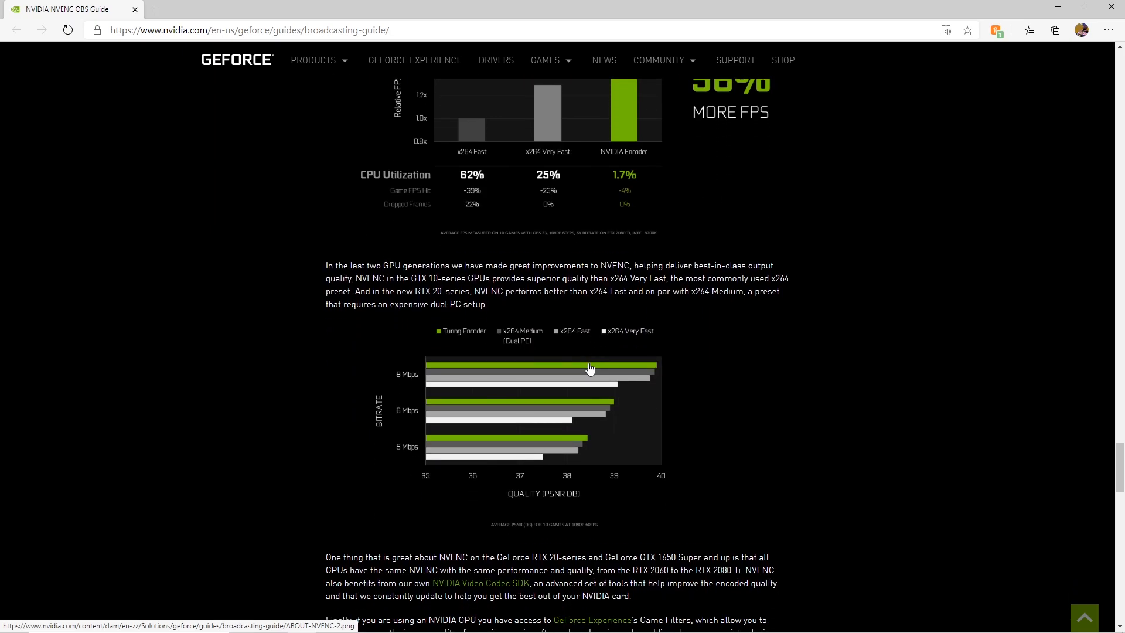
pyautogui.scroll(-3)
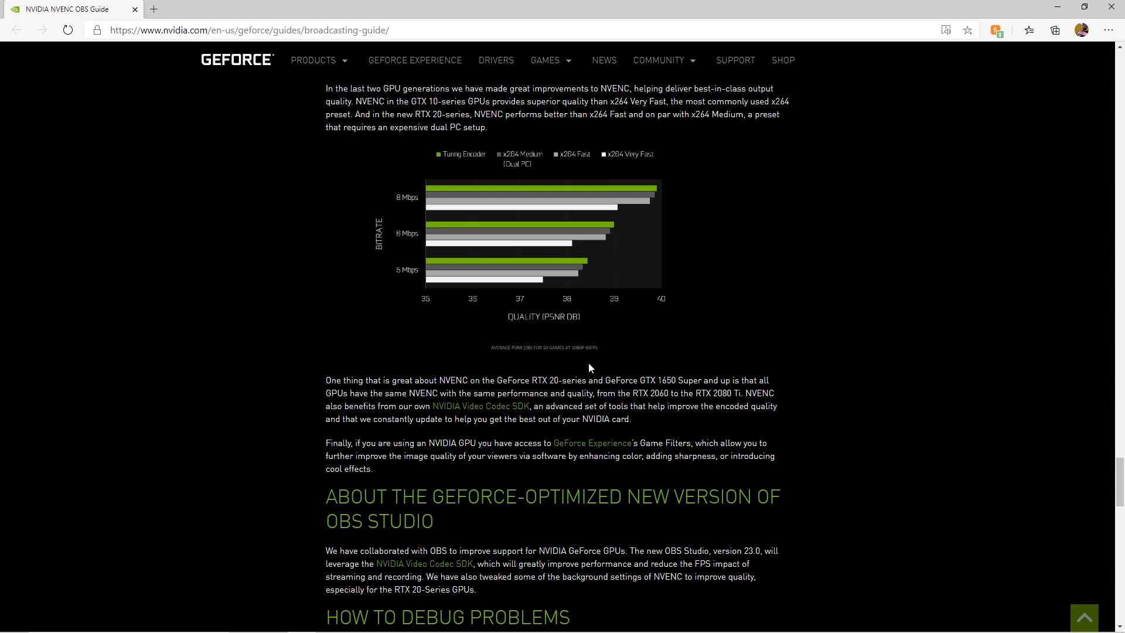
pyautogui.scroll(-3)
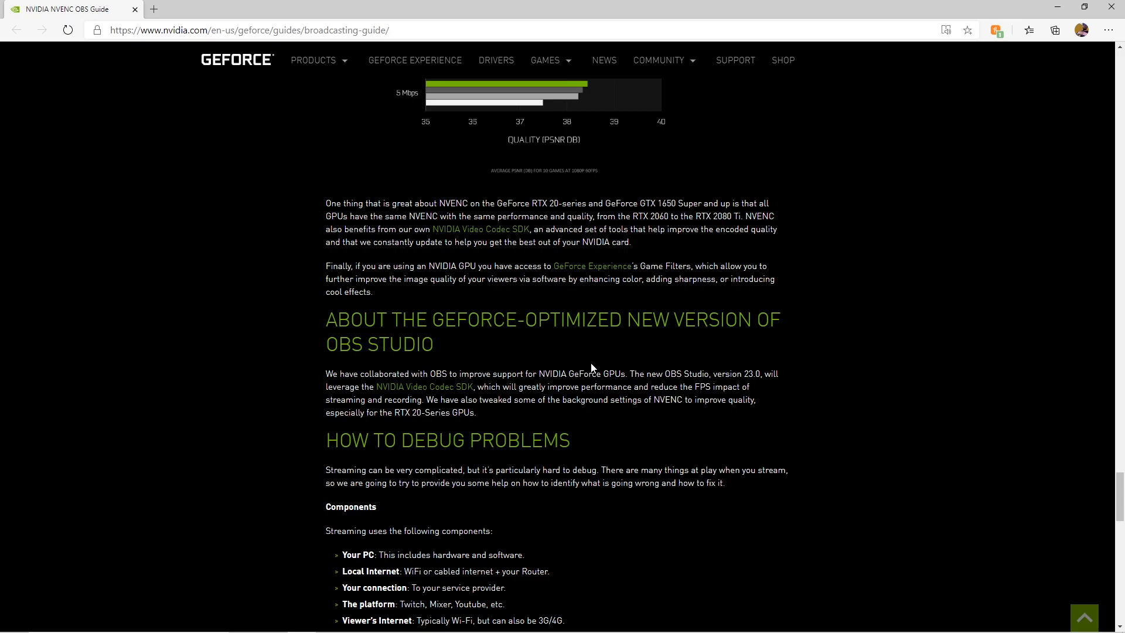
# - Scroll the NVENC guide to the Stats window example and 'Stream is missing FPS' errors
pyautogui.scroll(-3)
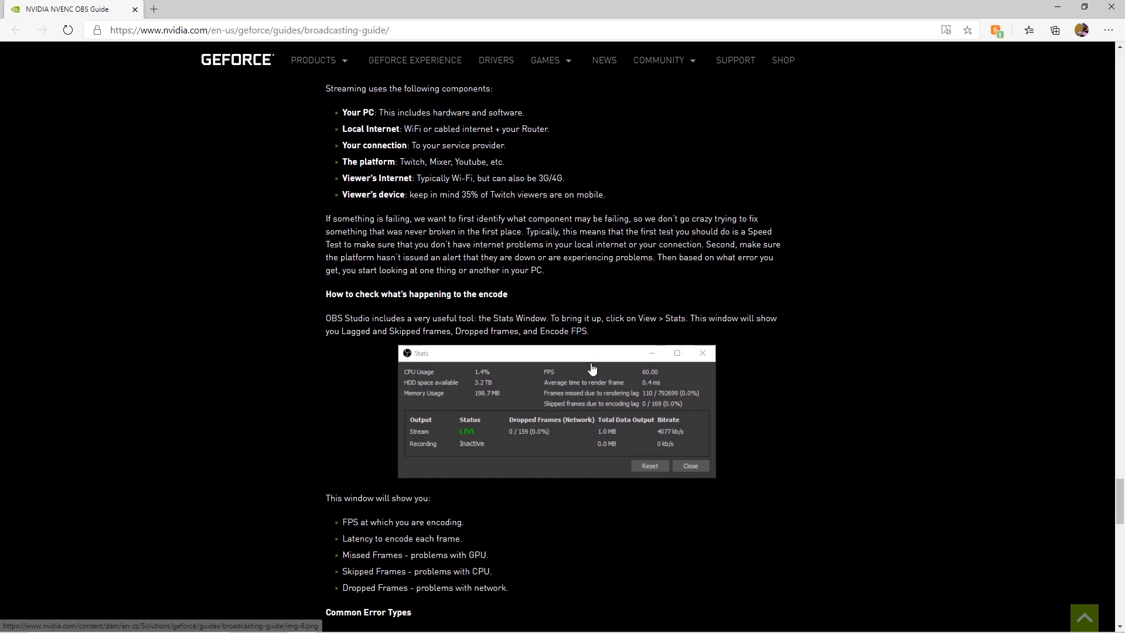
pyautogui.moveTo(600, 371)
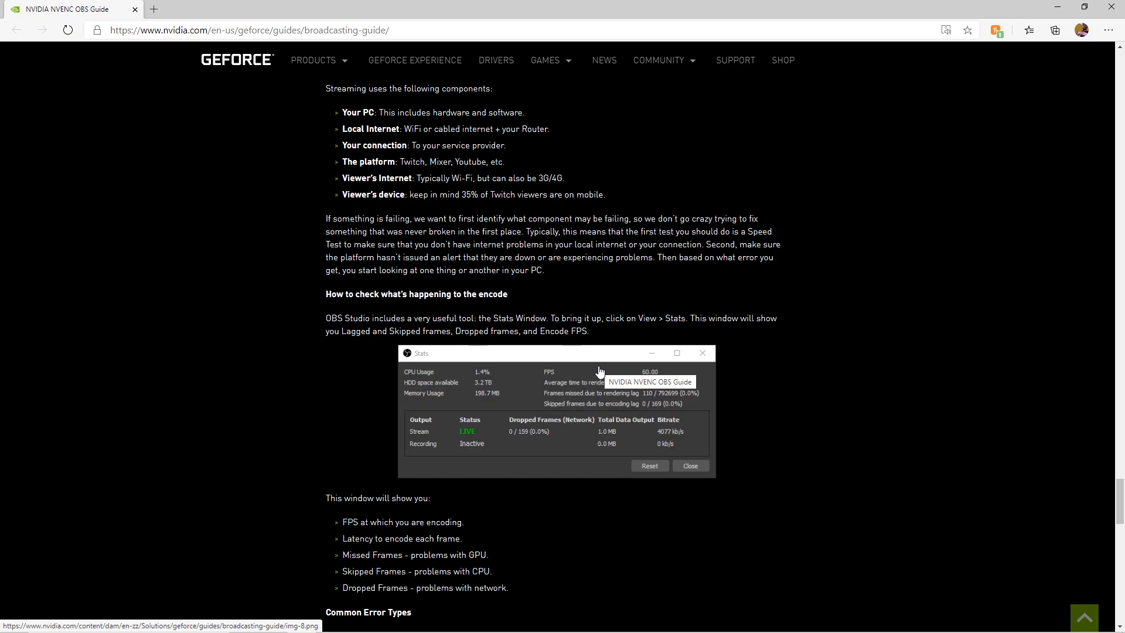
pyautogui.scroll(-3)
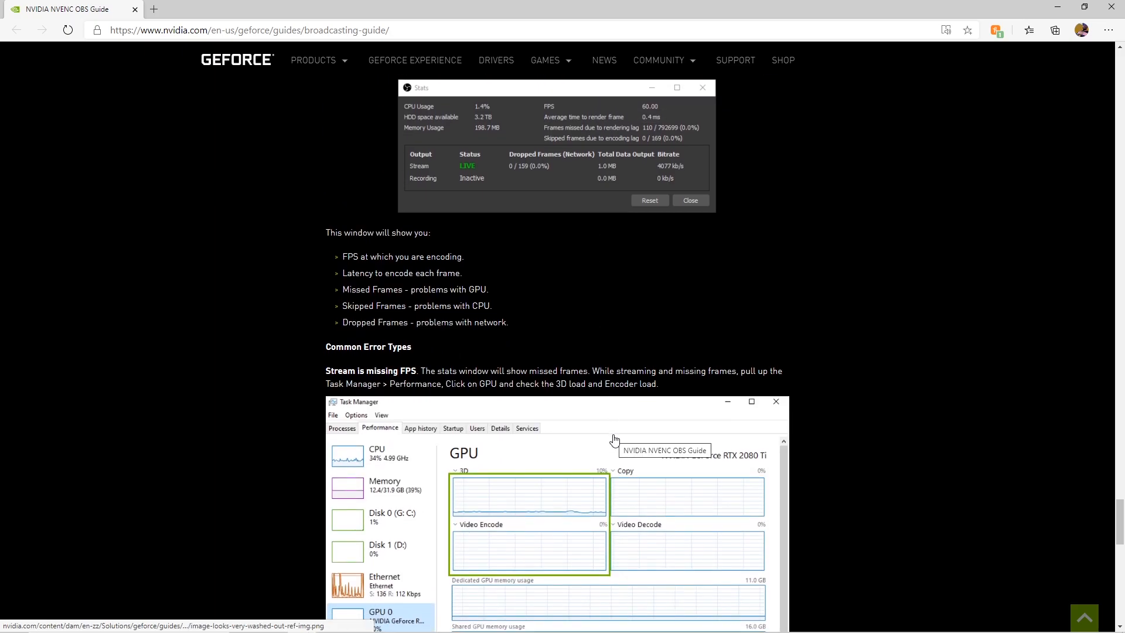